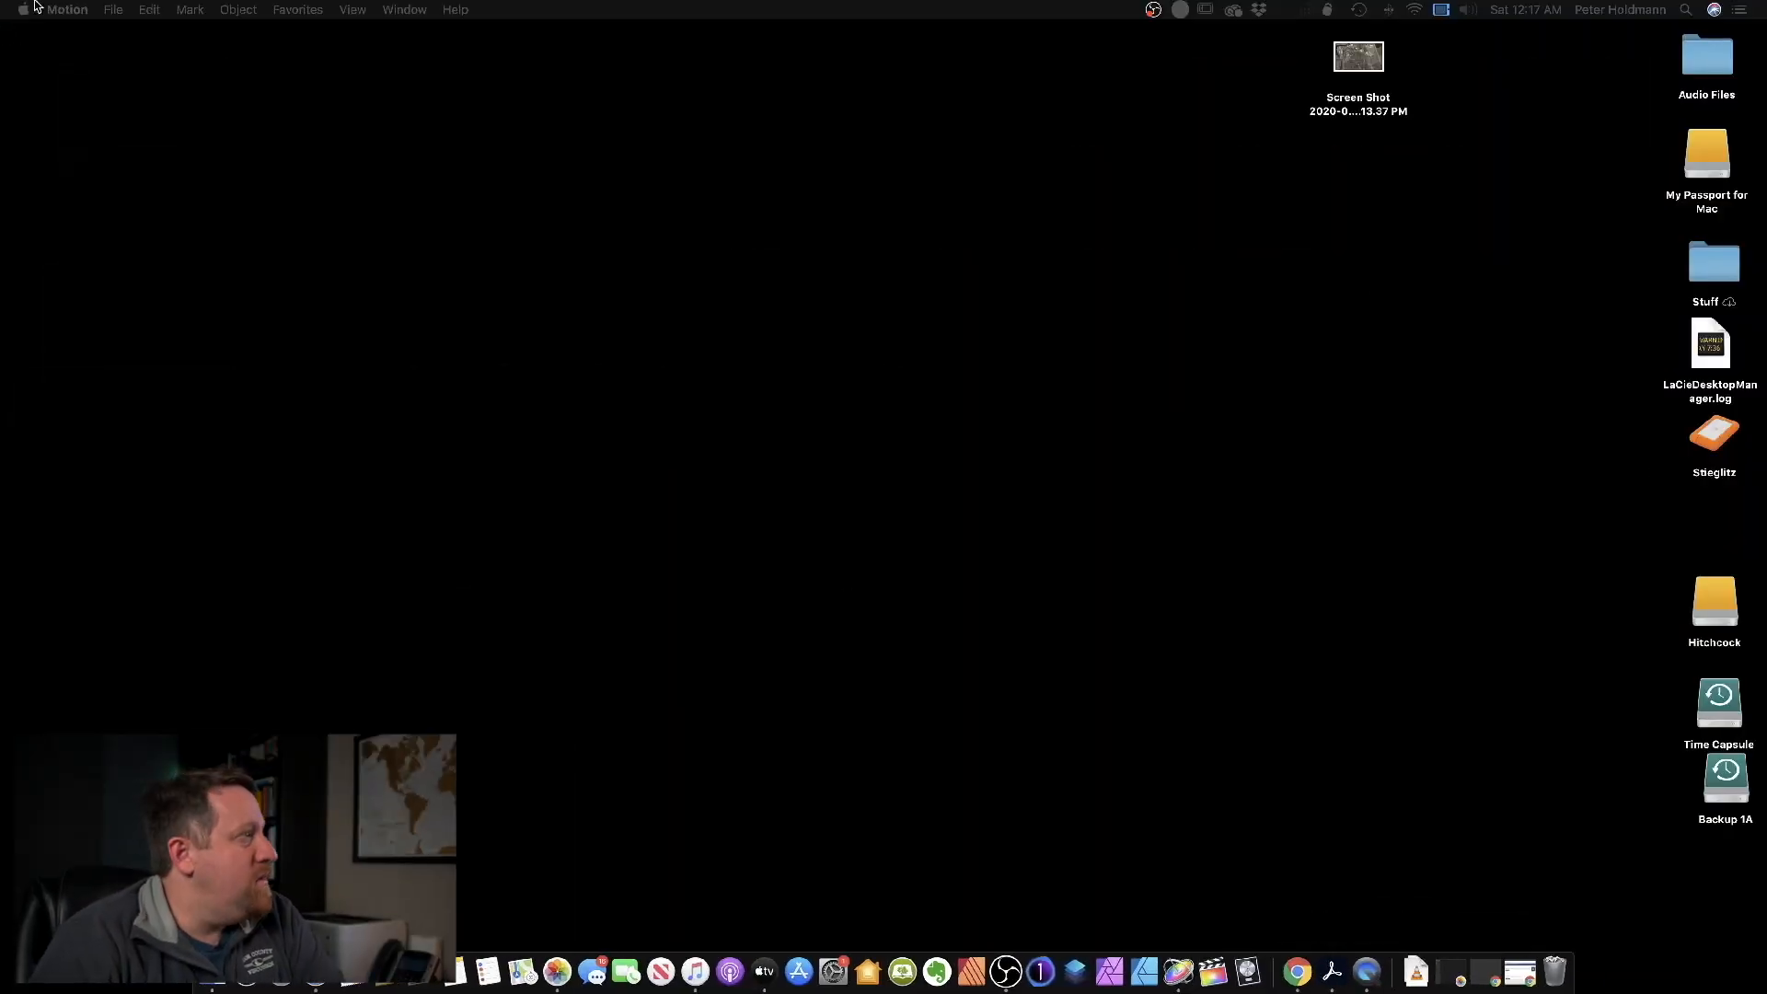
# Step: Create a blank Broadcast HD 1080 Motion project at 23.98 fps
pyautogui.click(113, 9)
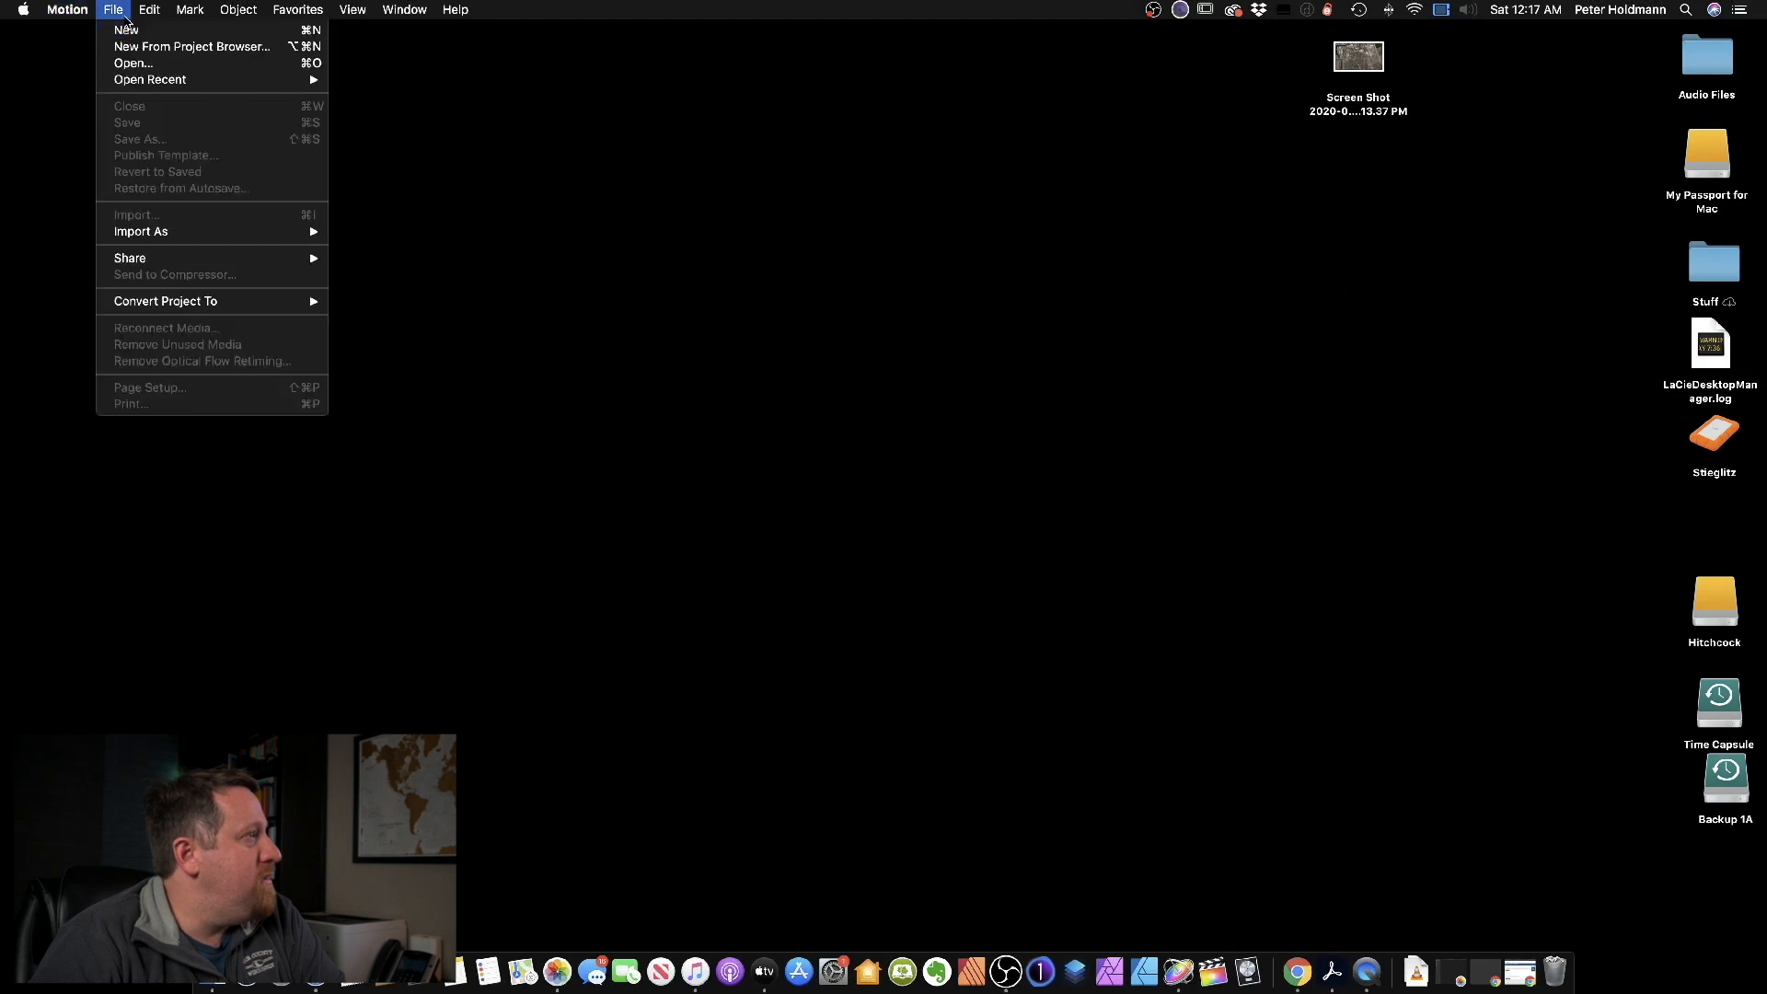
pyautogui.moveTo(146, 29)
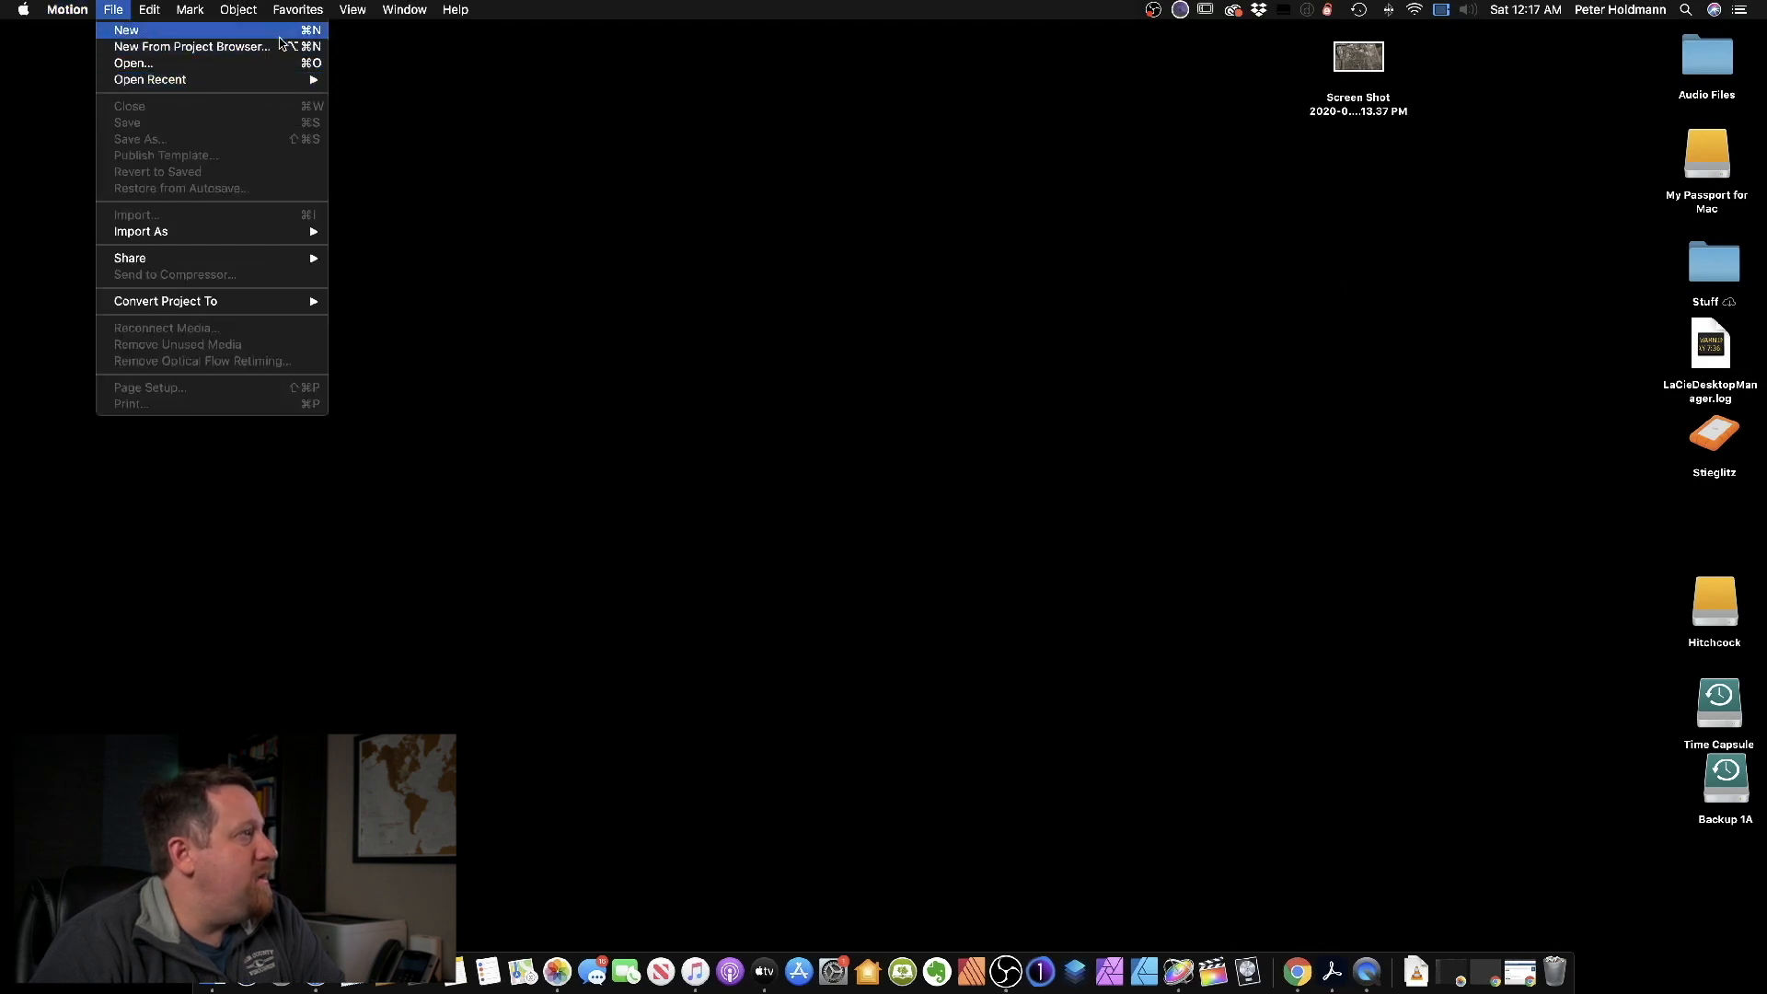
pyautogui.click(194, 46)
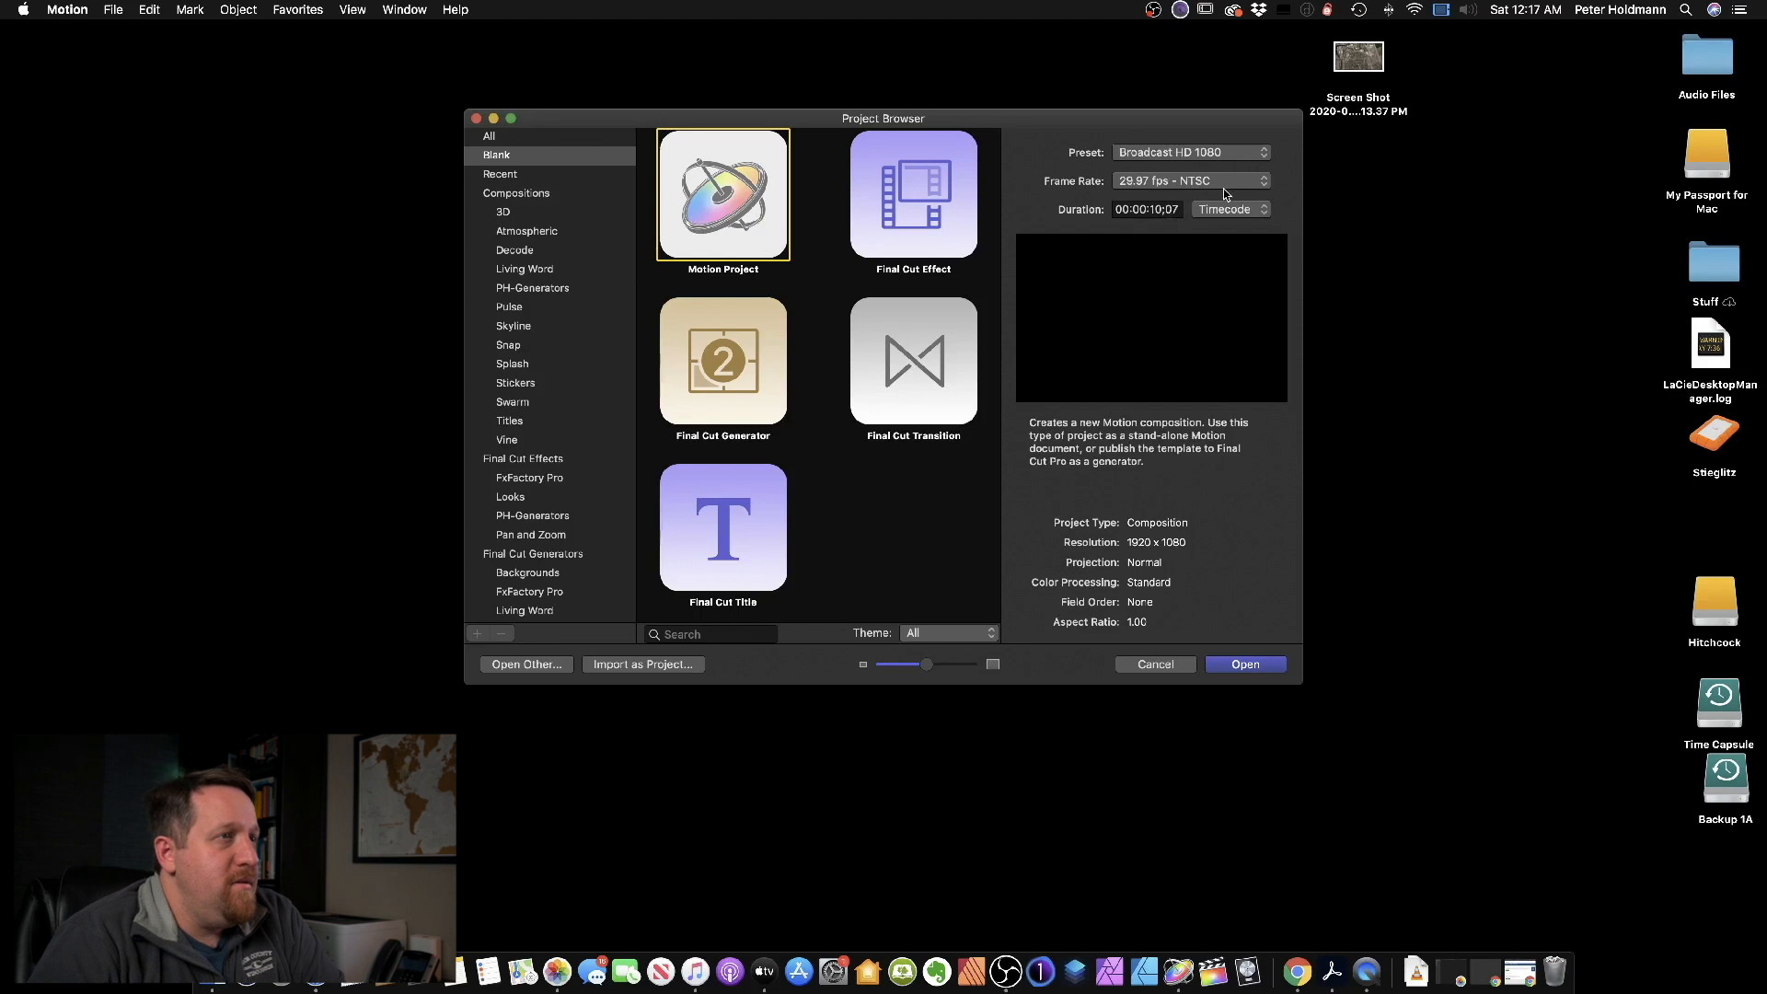
pyautogui.click(1189, 180)
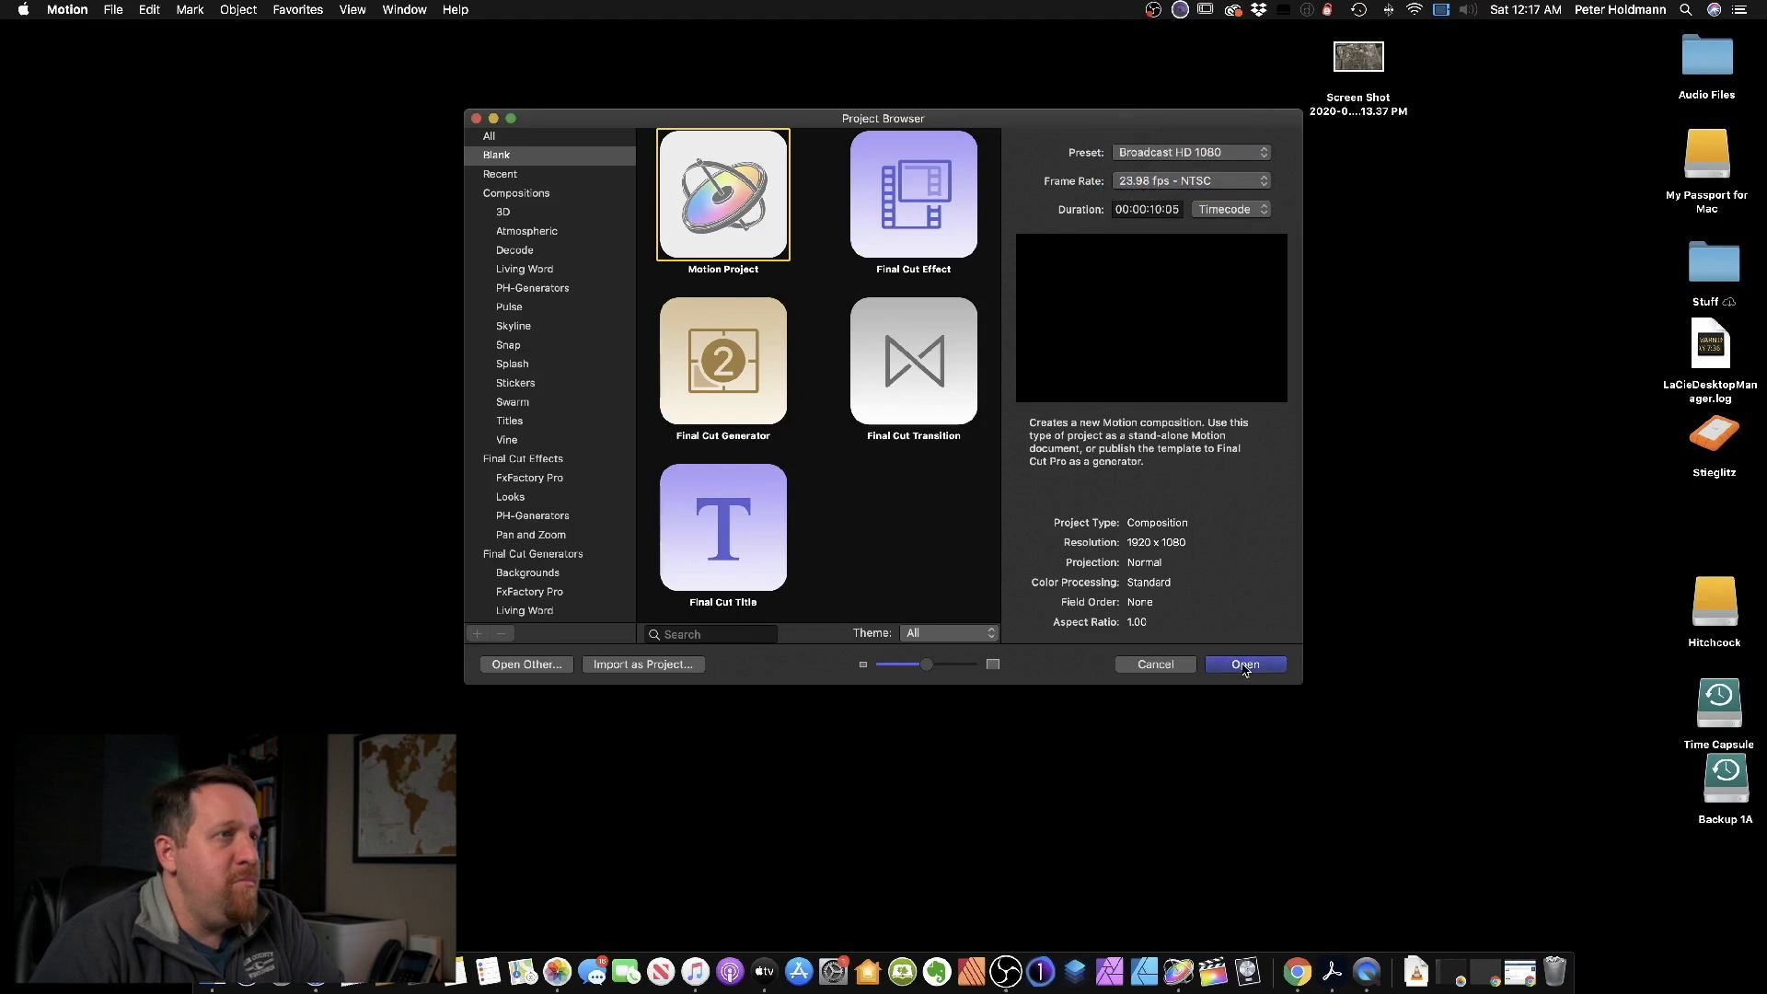
pyautogui.click(1244, 664)
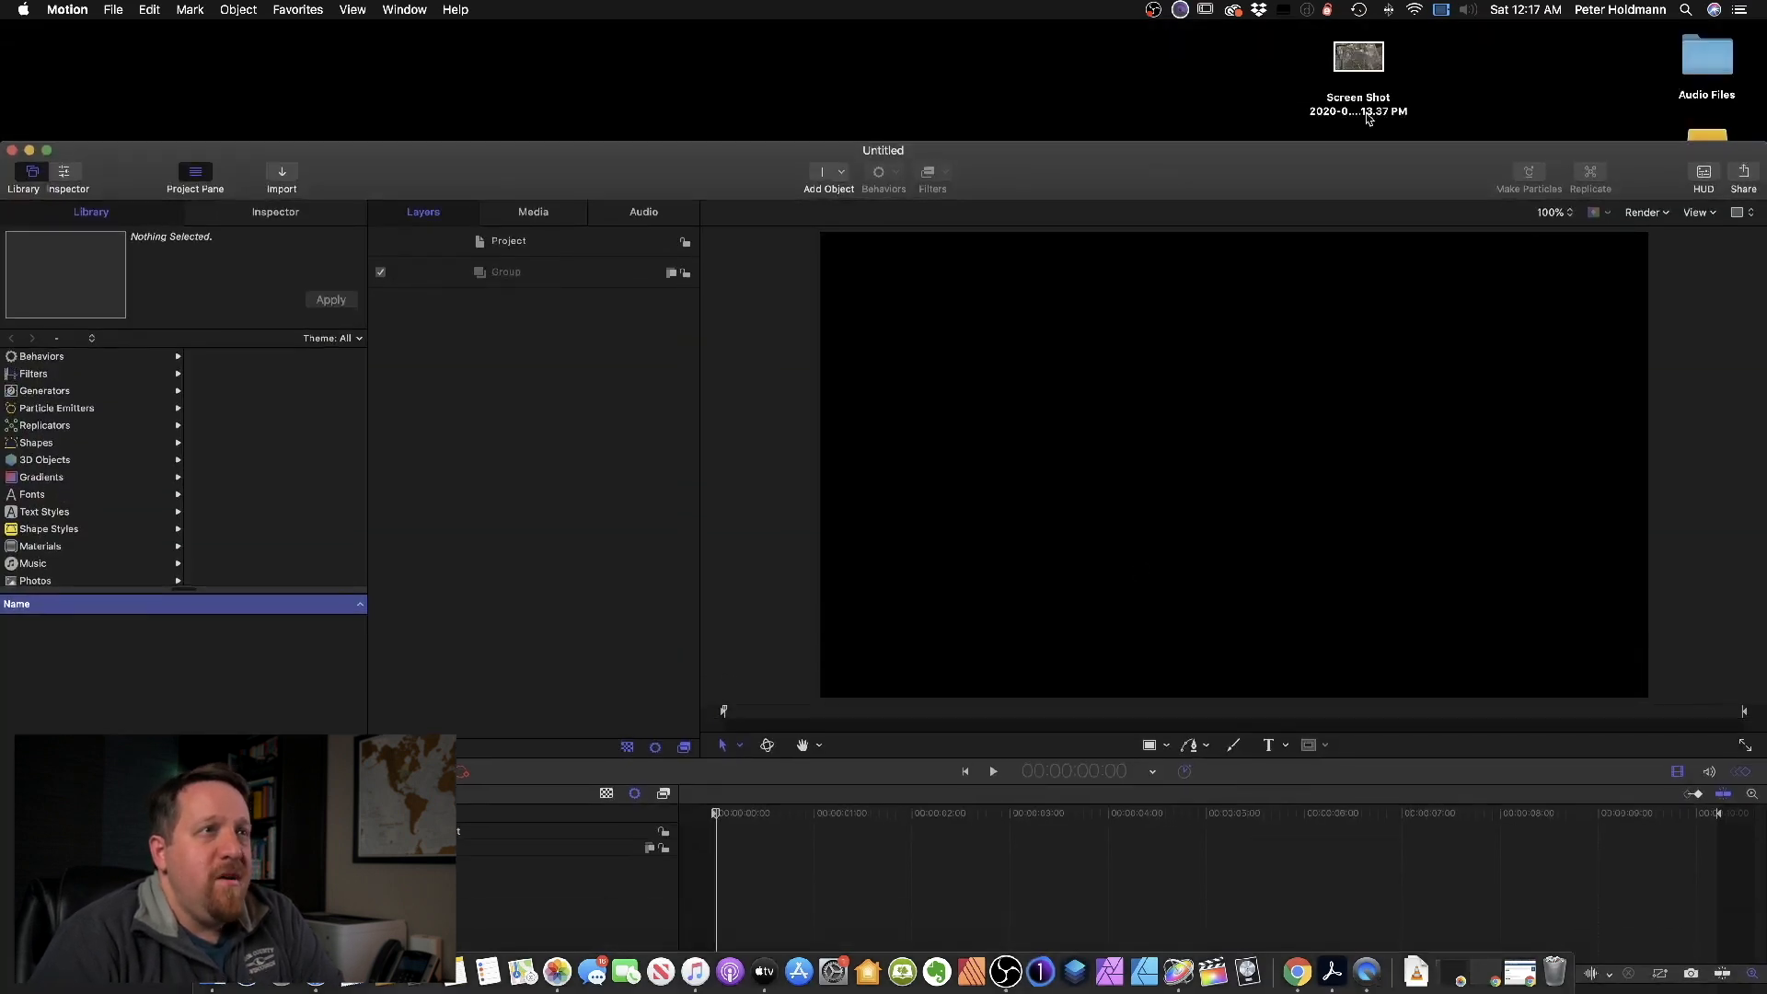
# Step: Import the satellite map screenshot and scale it up to about 92% to fill the frame
pyautogui.moveTo(1359, 56); pyautogui.dragTo(843, 383)
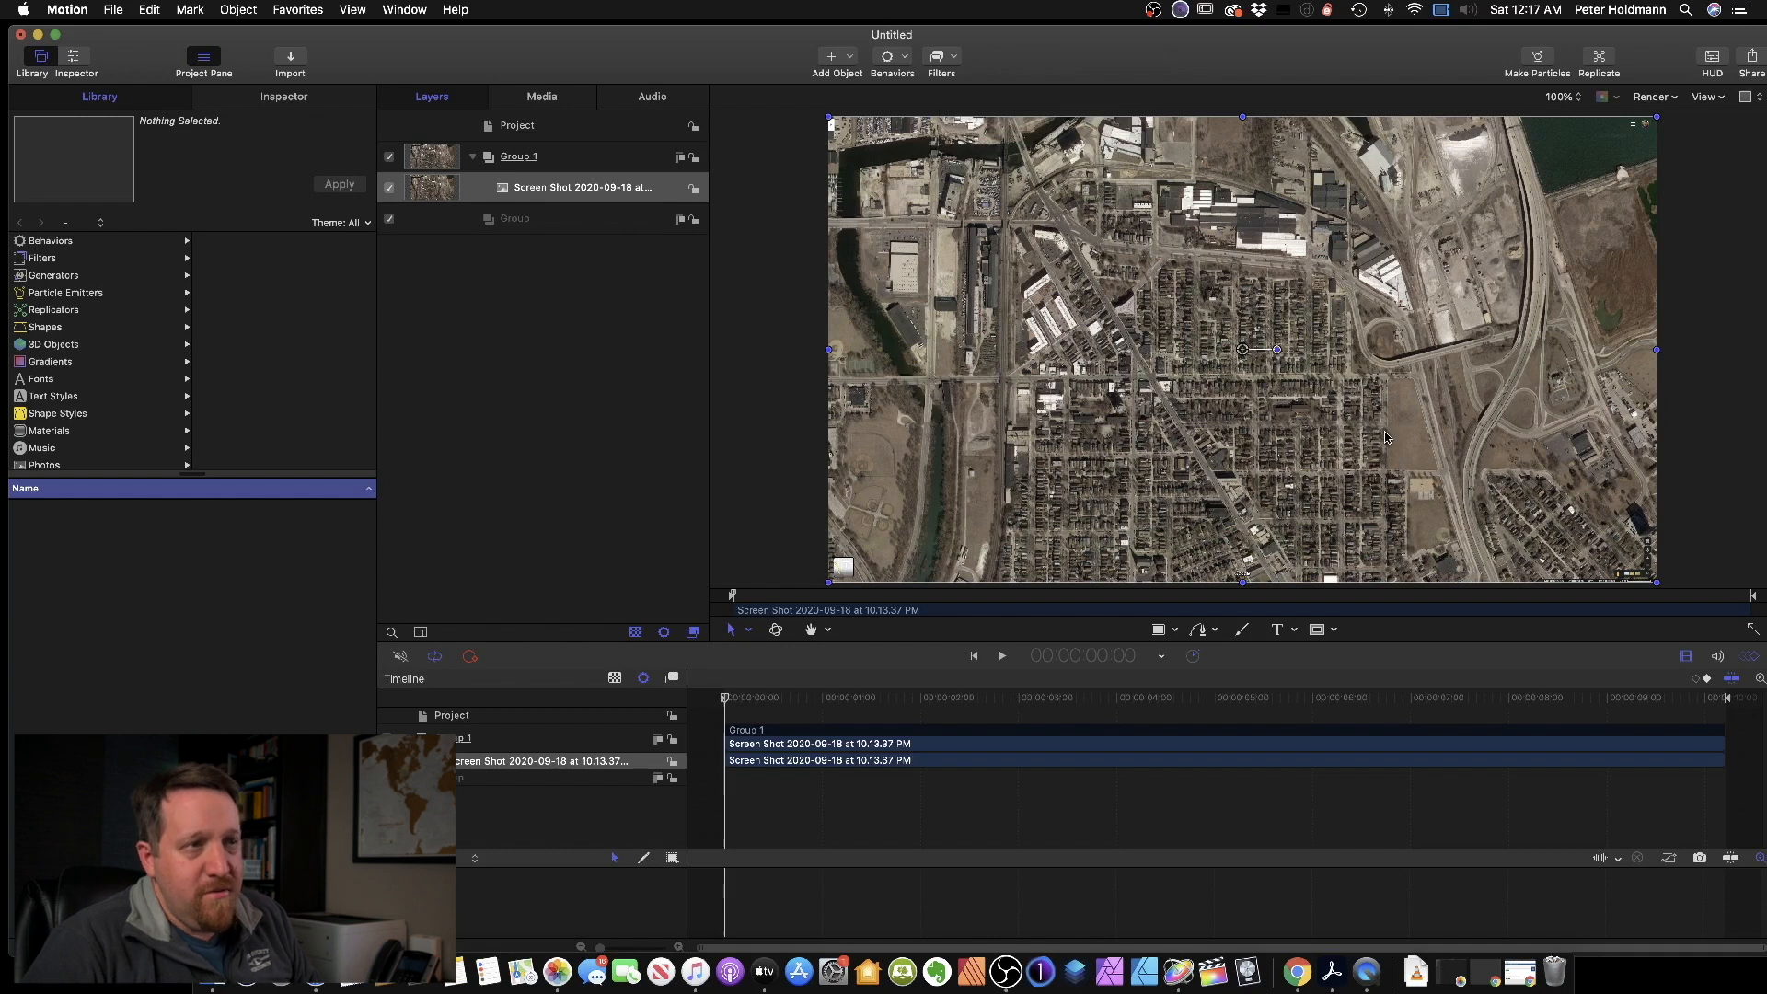
pyautogui.moveTo(506, 213)
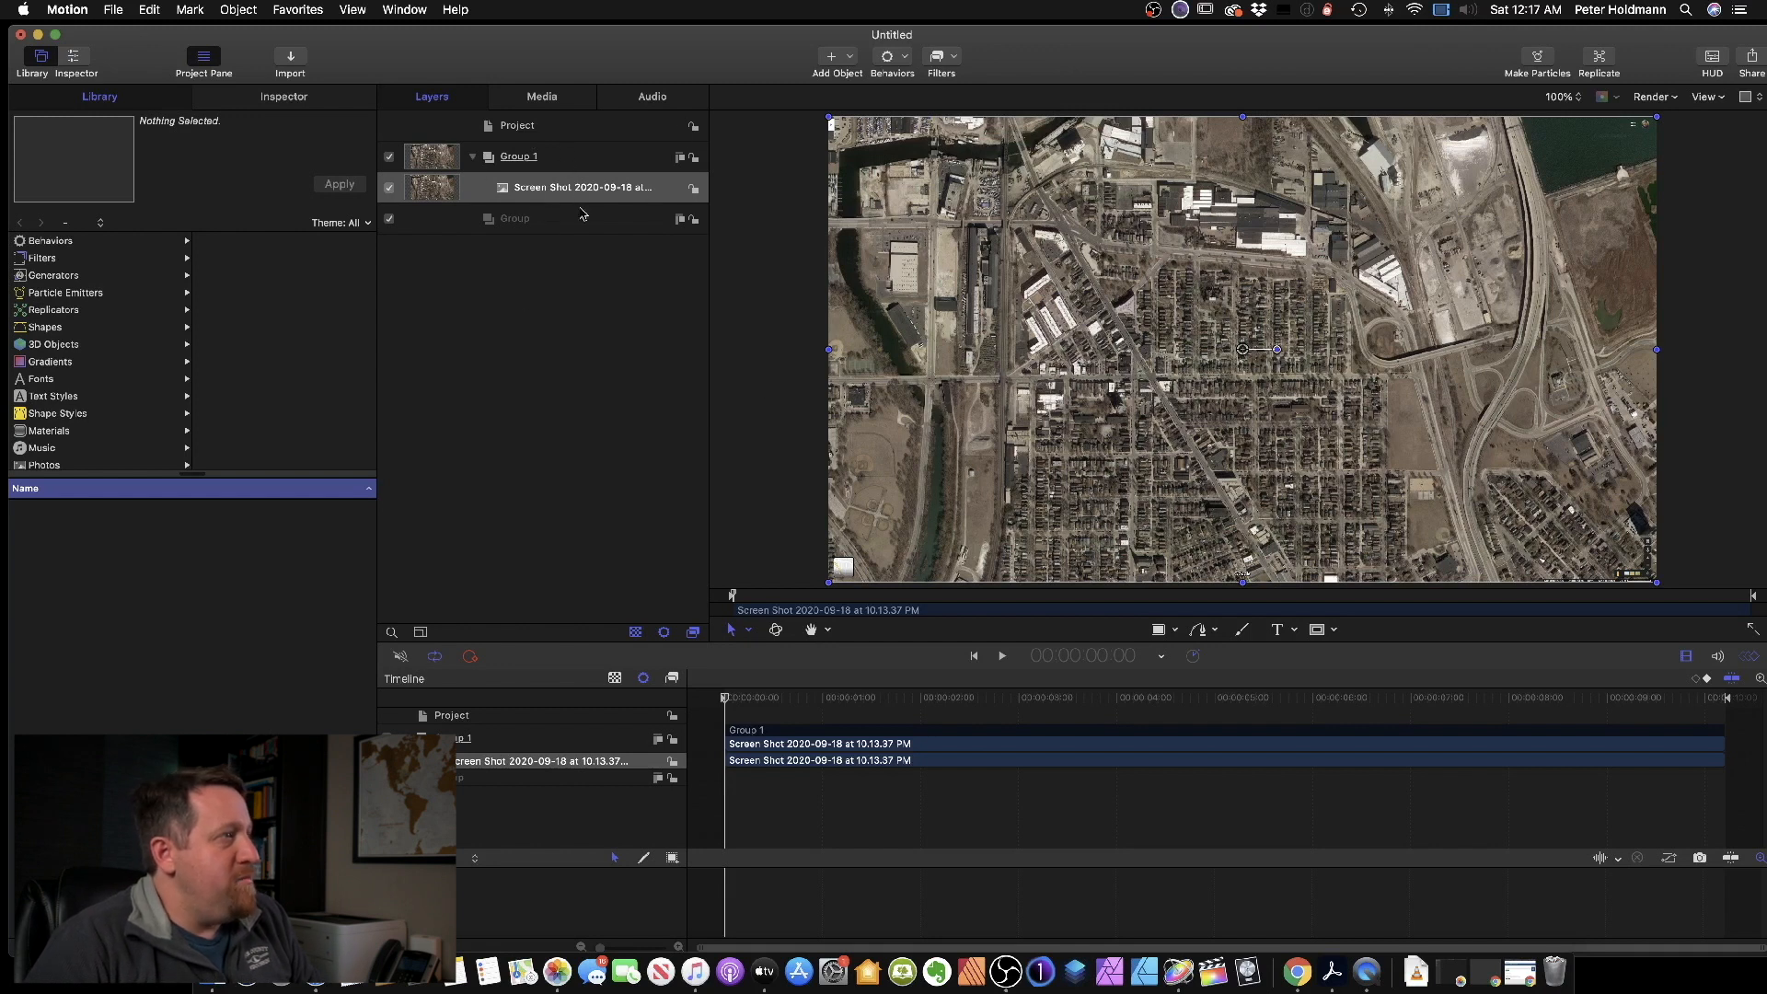
pyautogui.moveTo(322, 214)
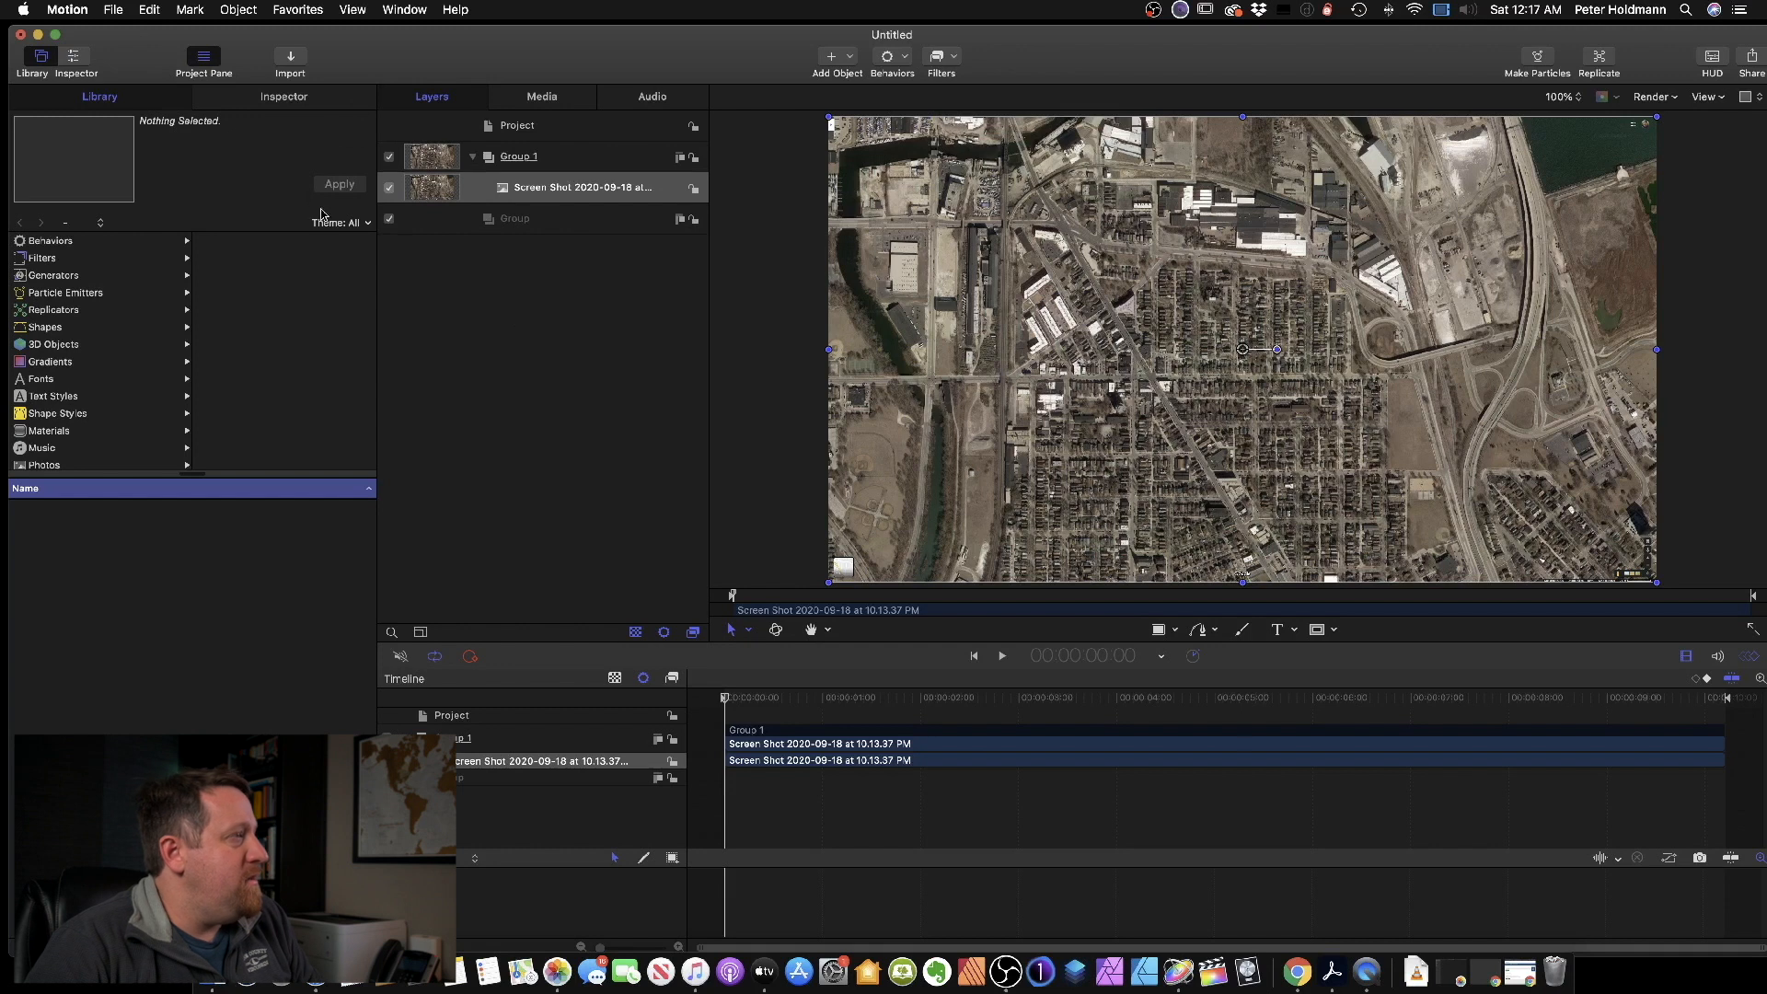
pyautogui.click(282, 96)
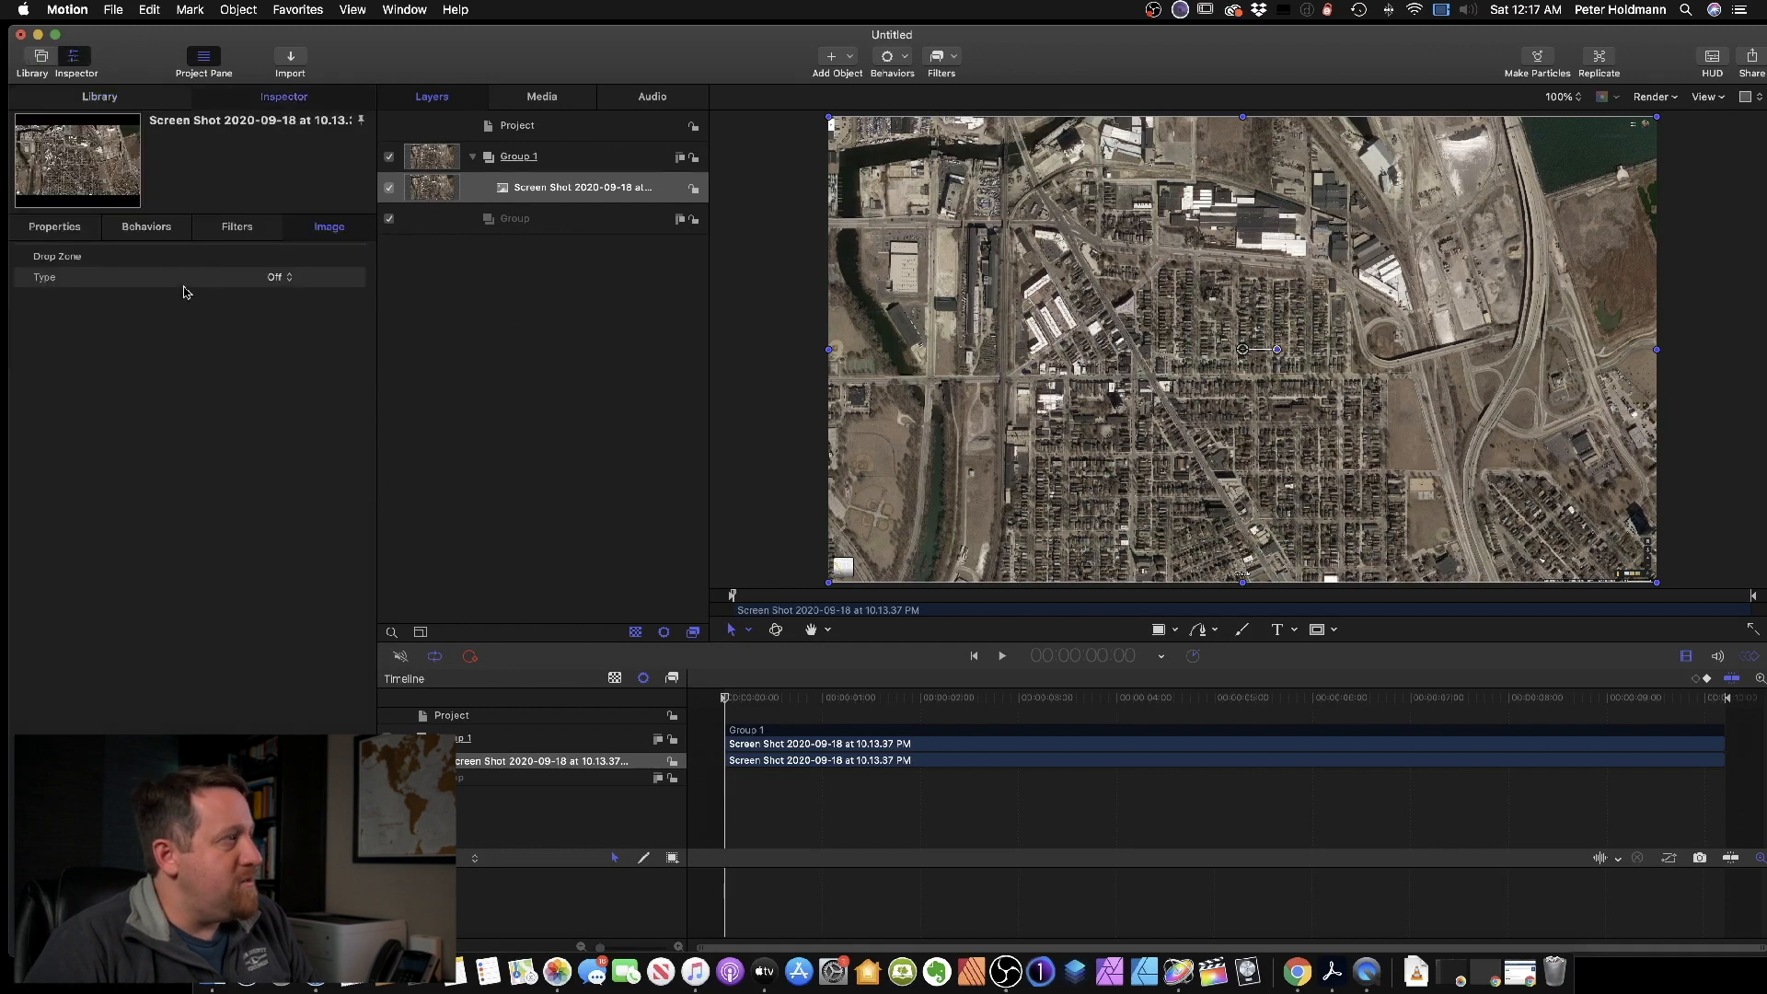
pyautogui.click(54, 227)
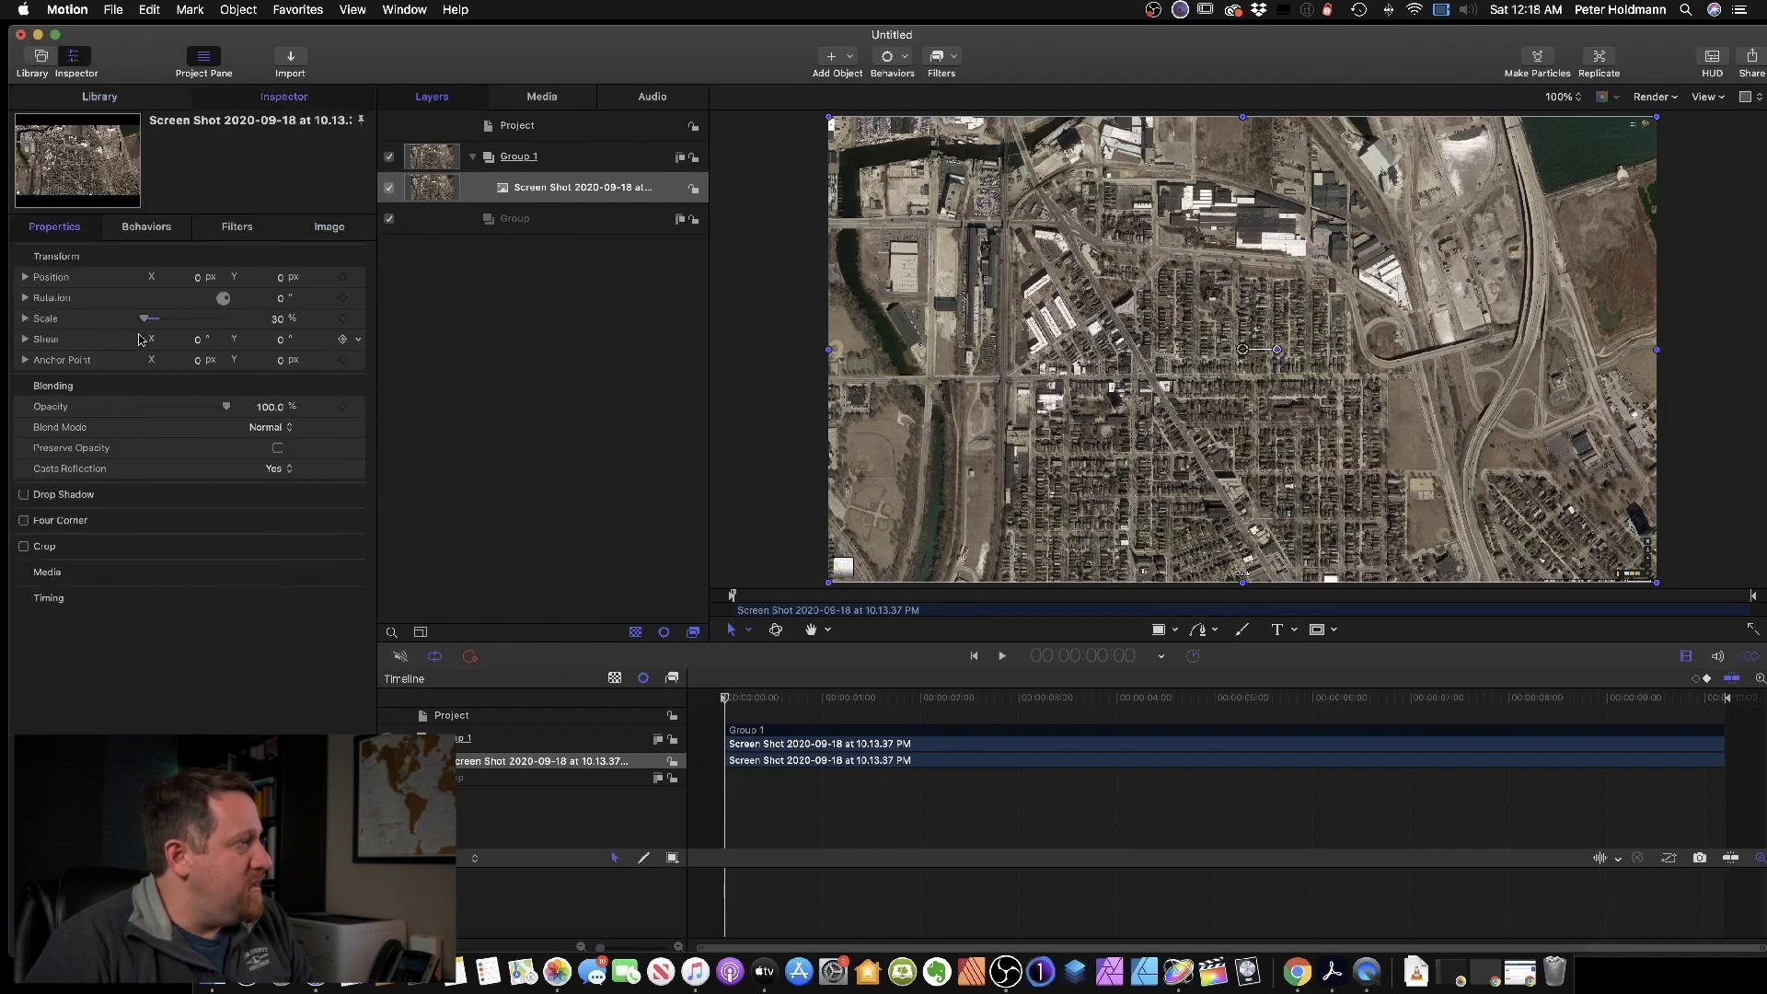
pyautogui.moveTo(152, 318); pyautogui.dragTo(186, 318)
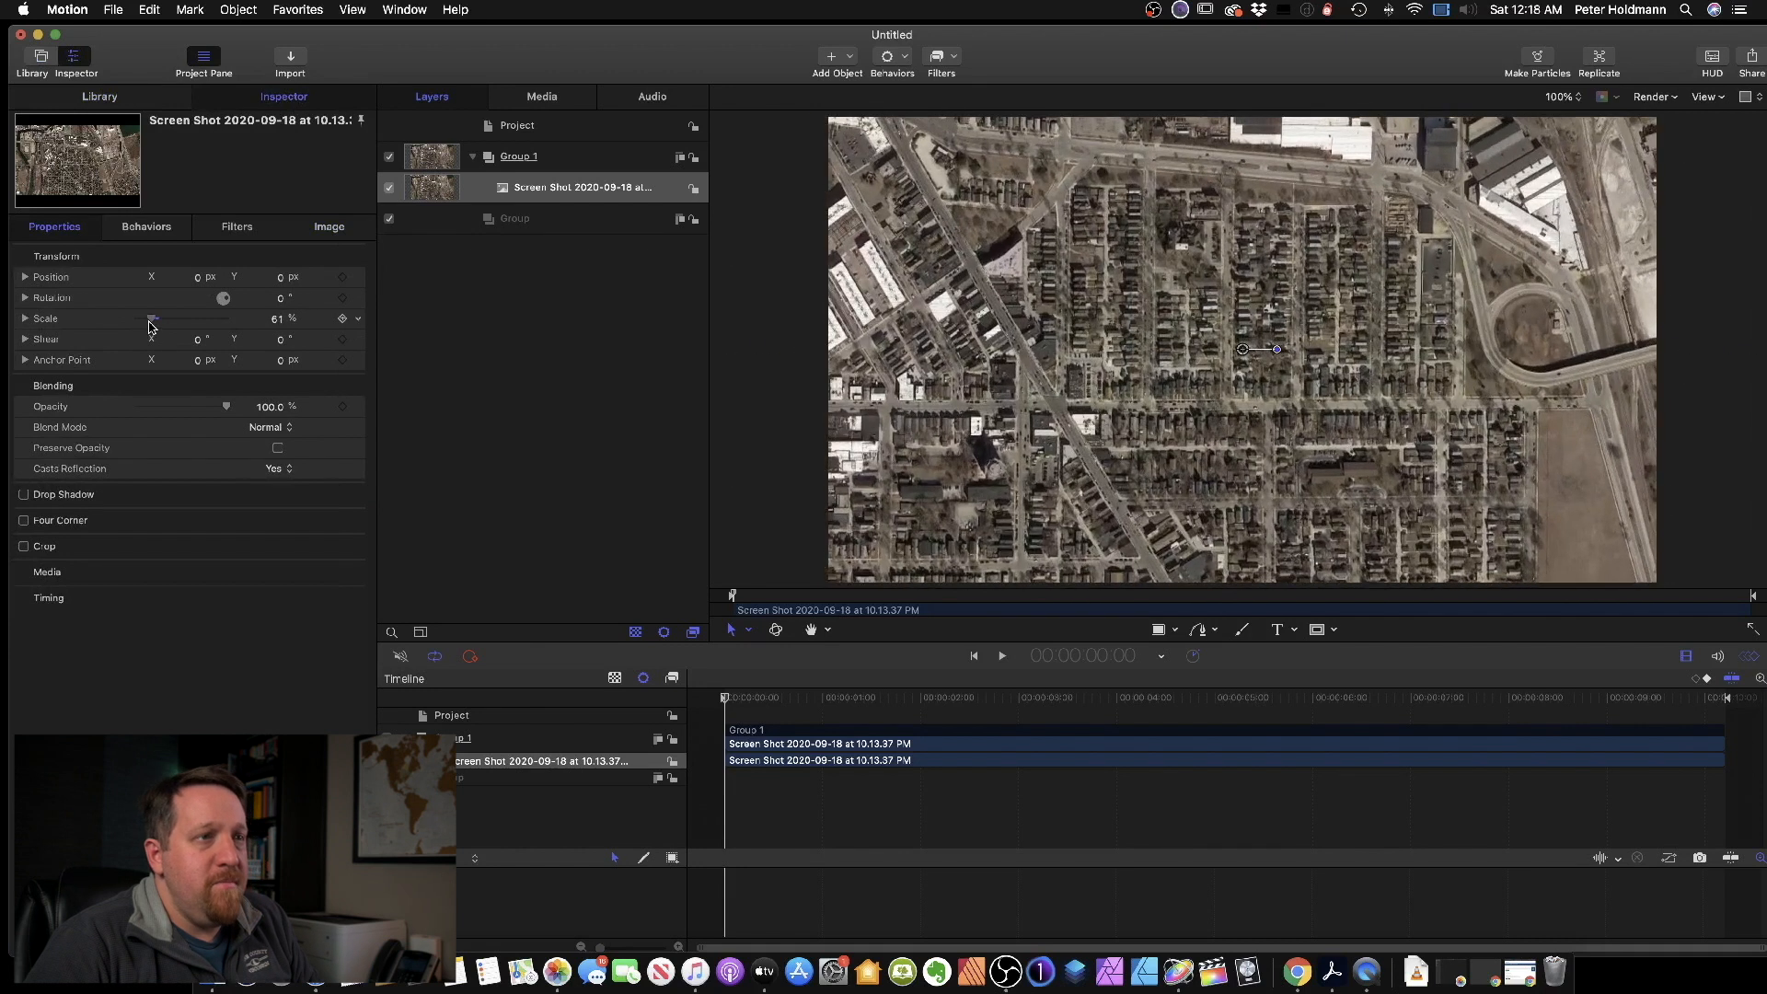
pyautogui.moveTo(152, 317); pyautogui.dragTo(158, 318)
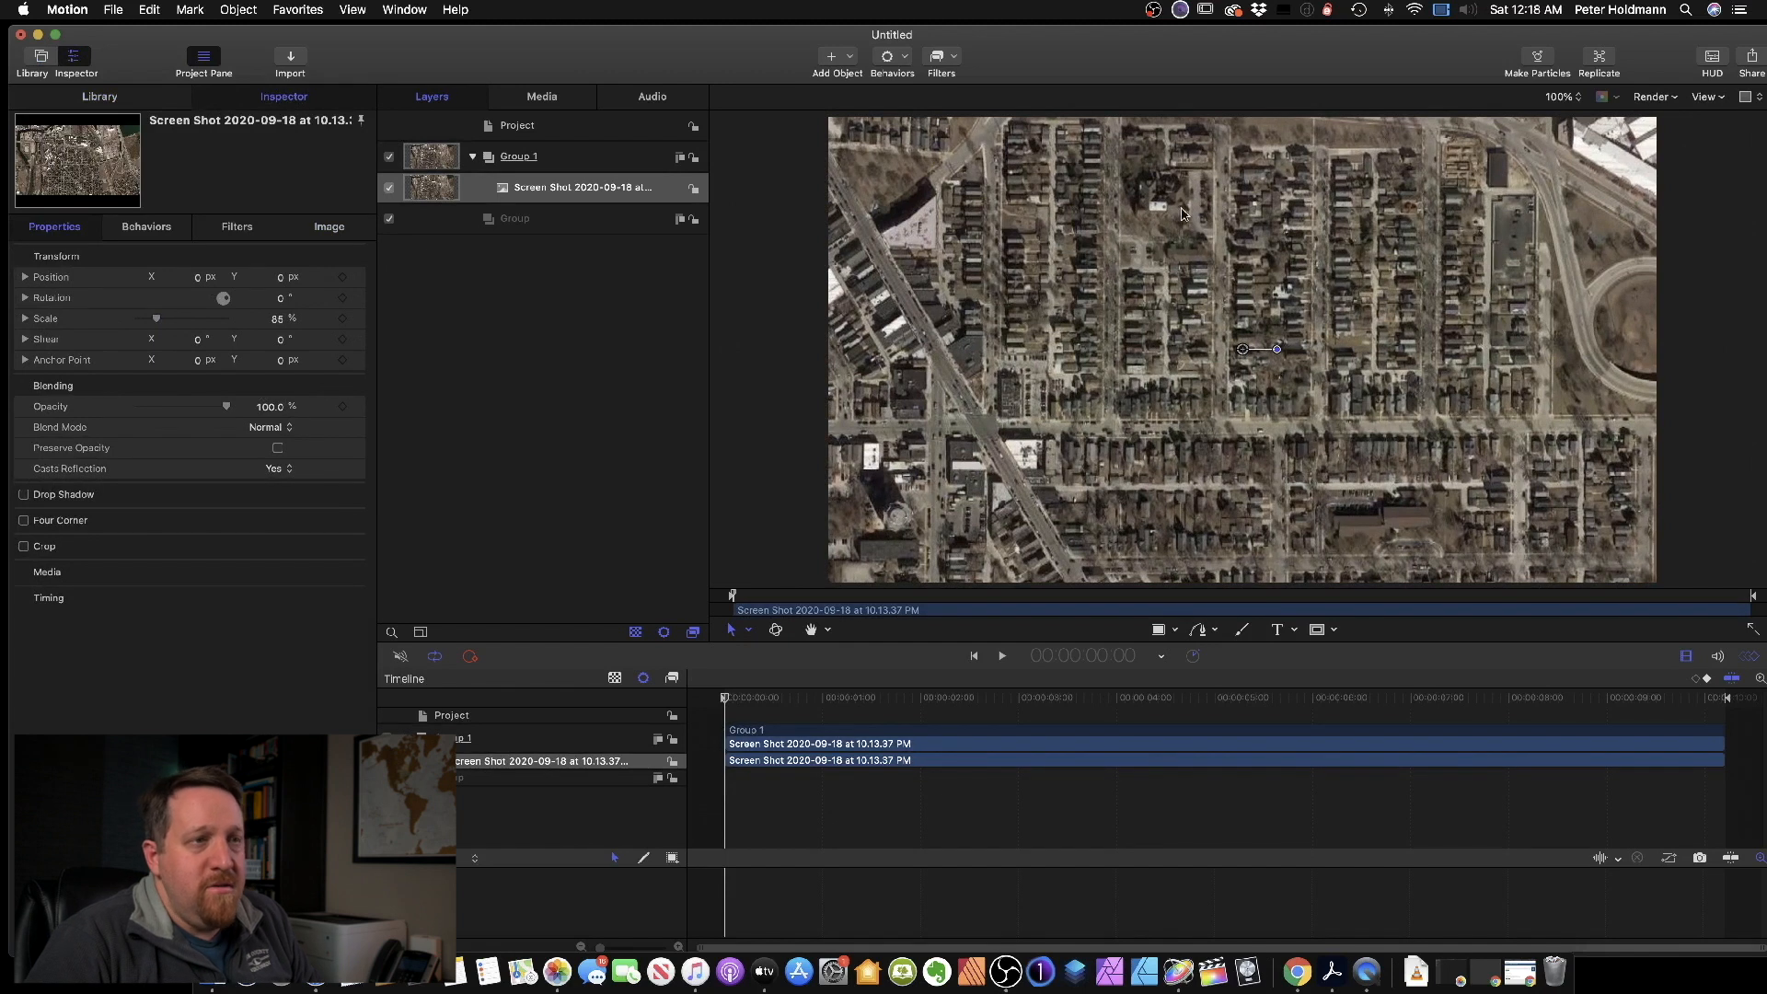
pyautogui.moveTo(1429, 566)
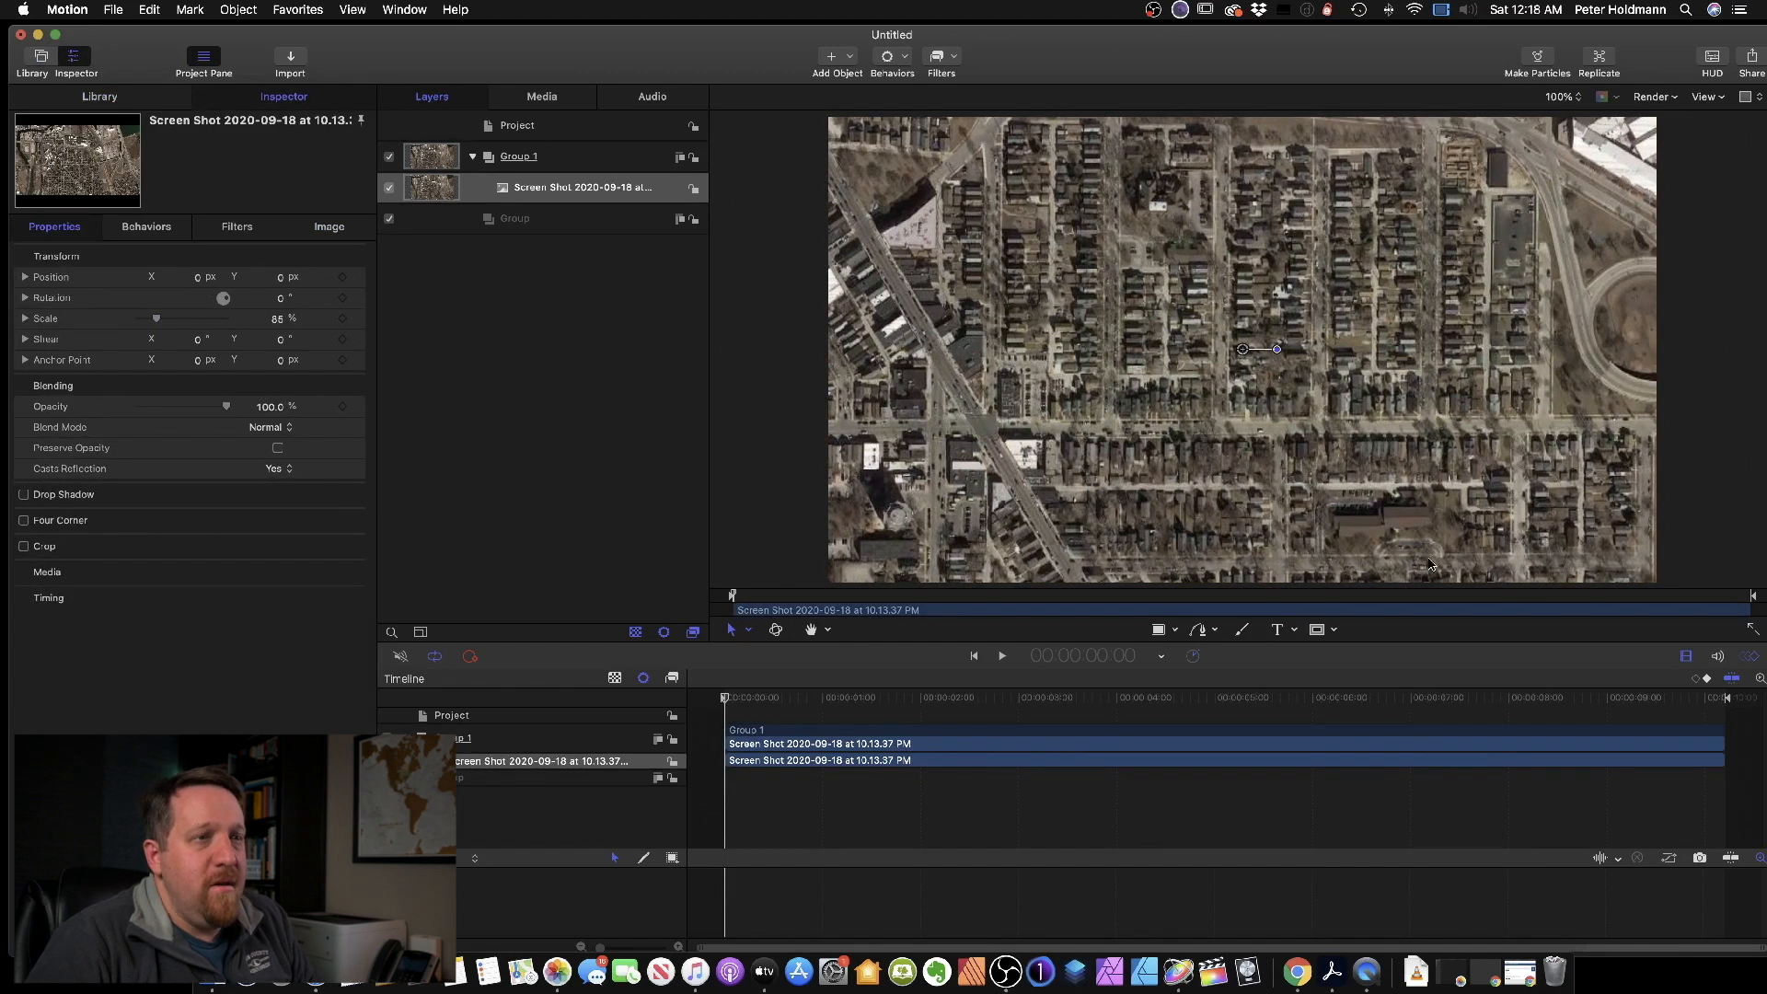
pyautogui.moveTo(1541, 485)
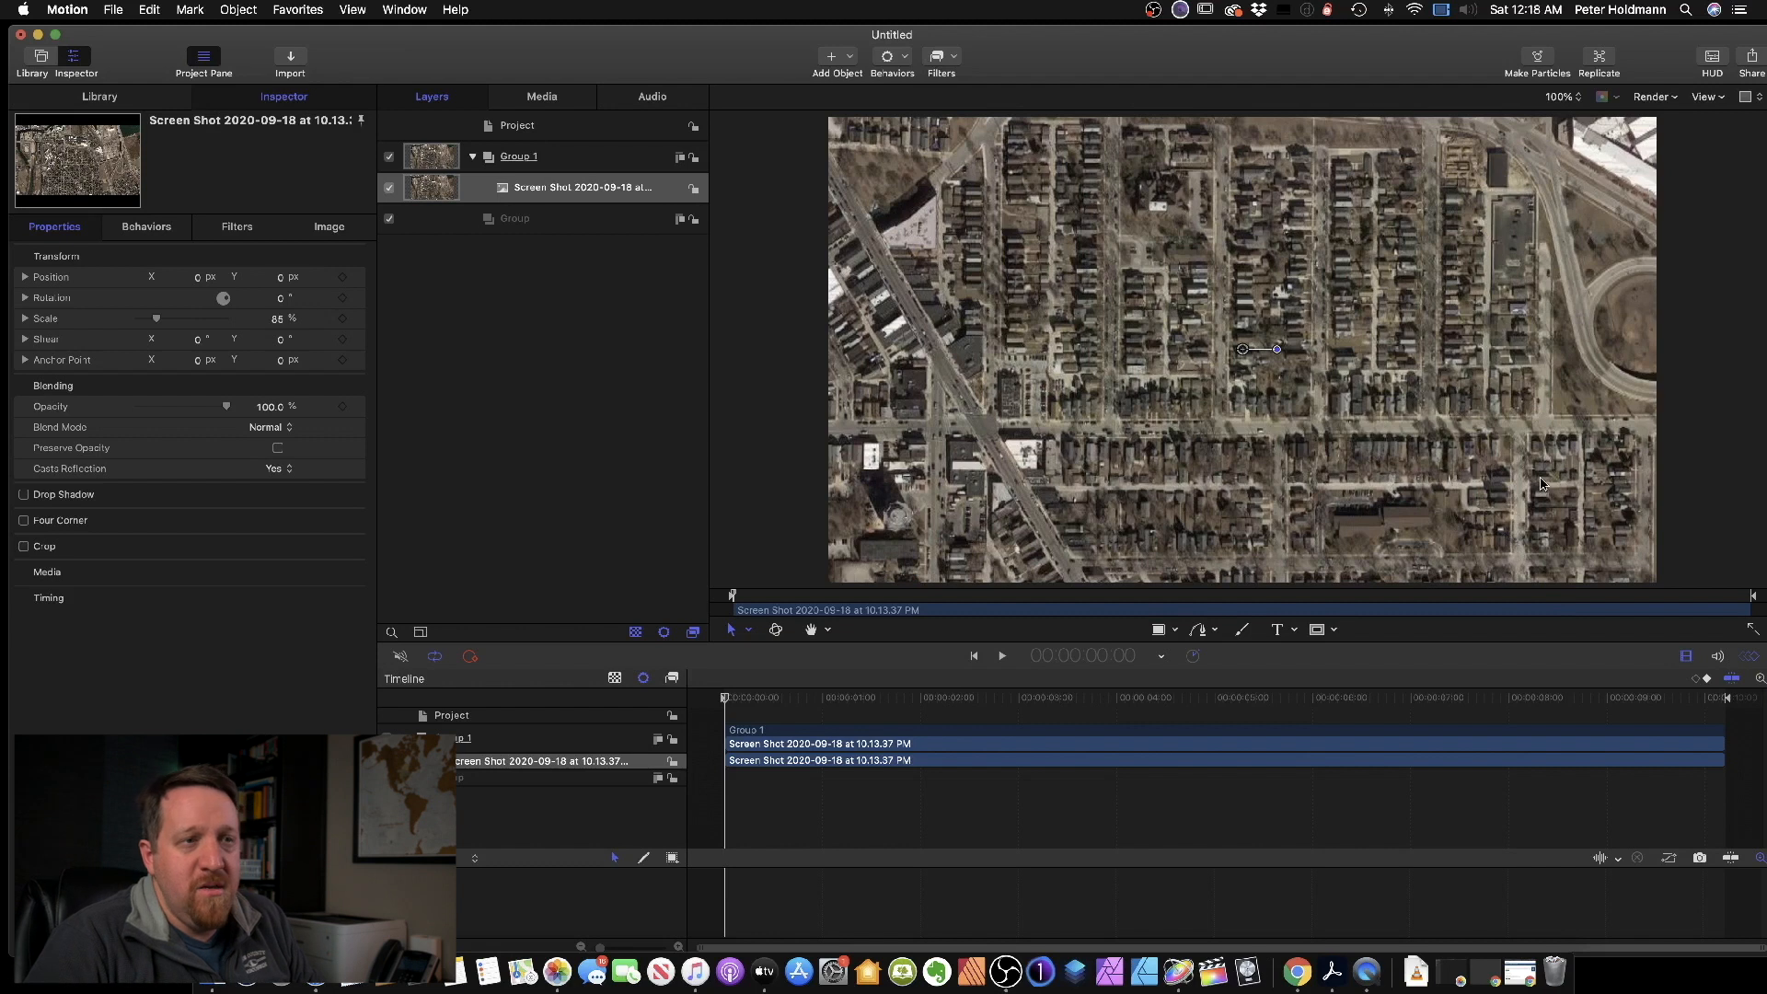
pyautogui.moveTo(850, 201)
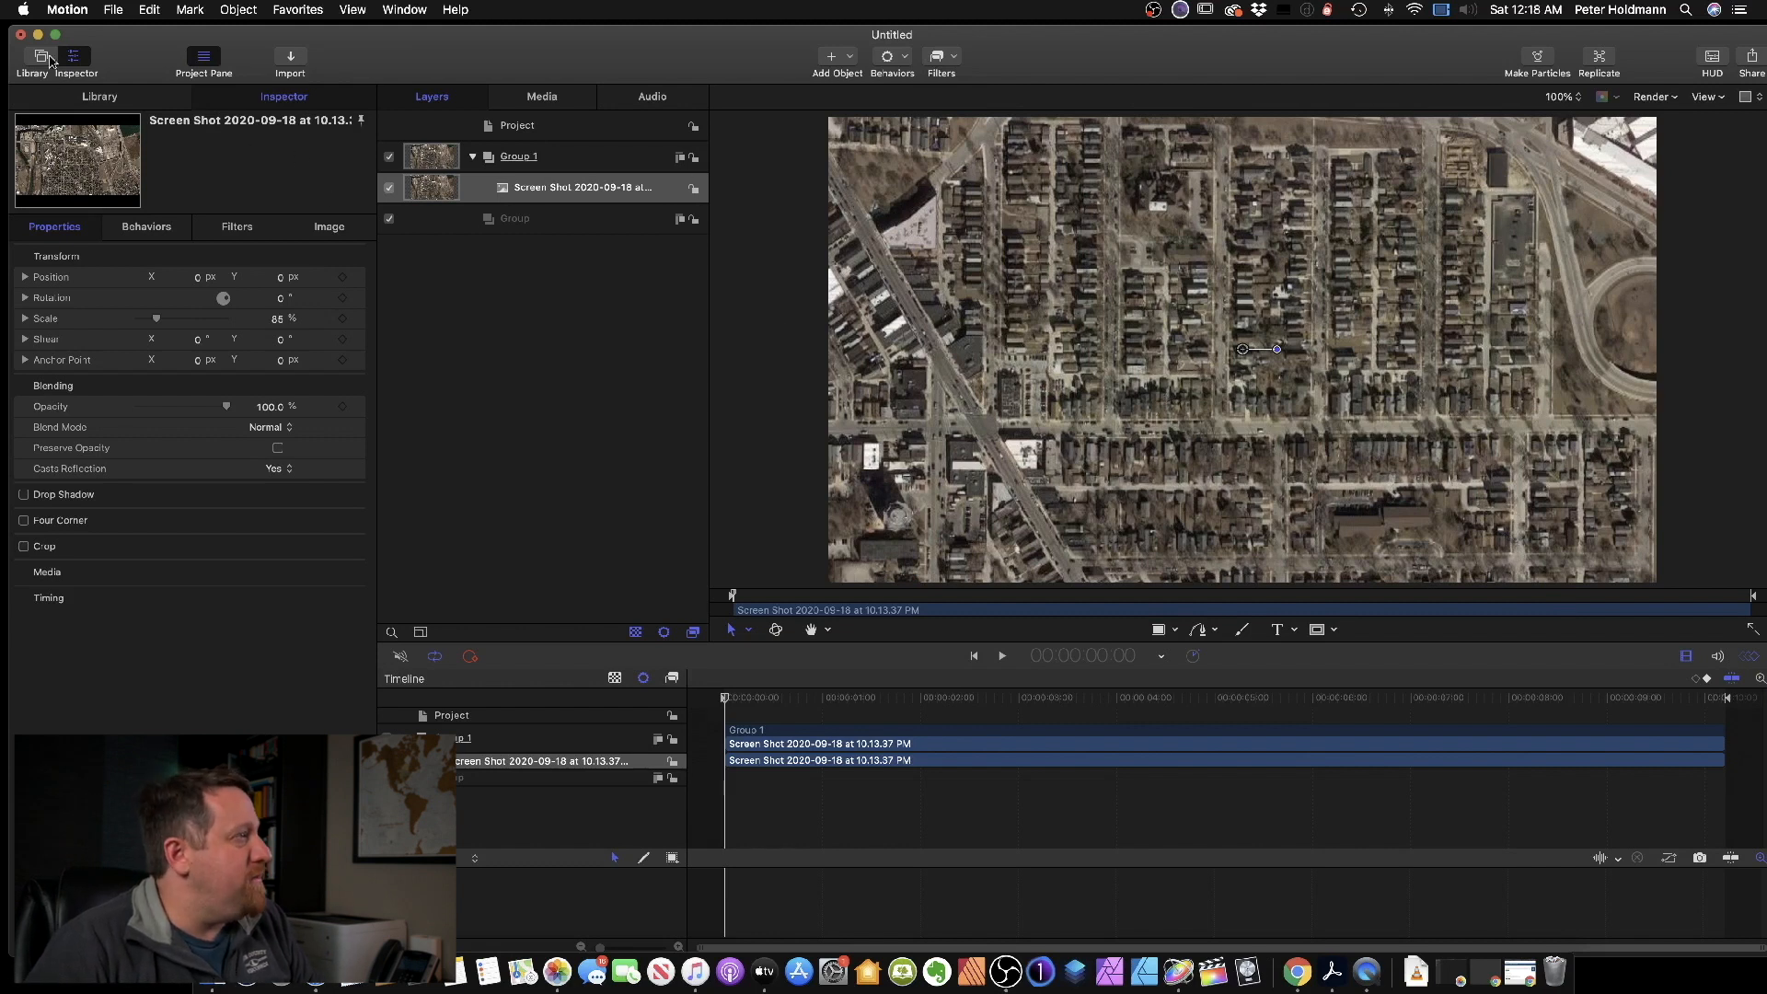
pyautogui.moveTo(1261, 638)
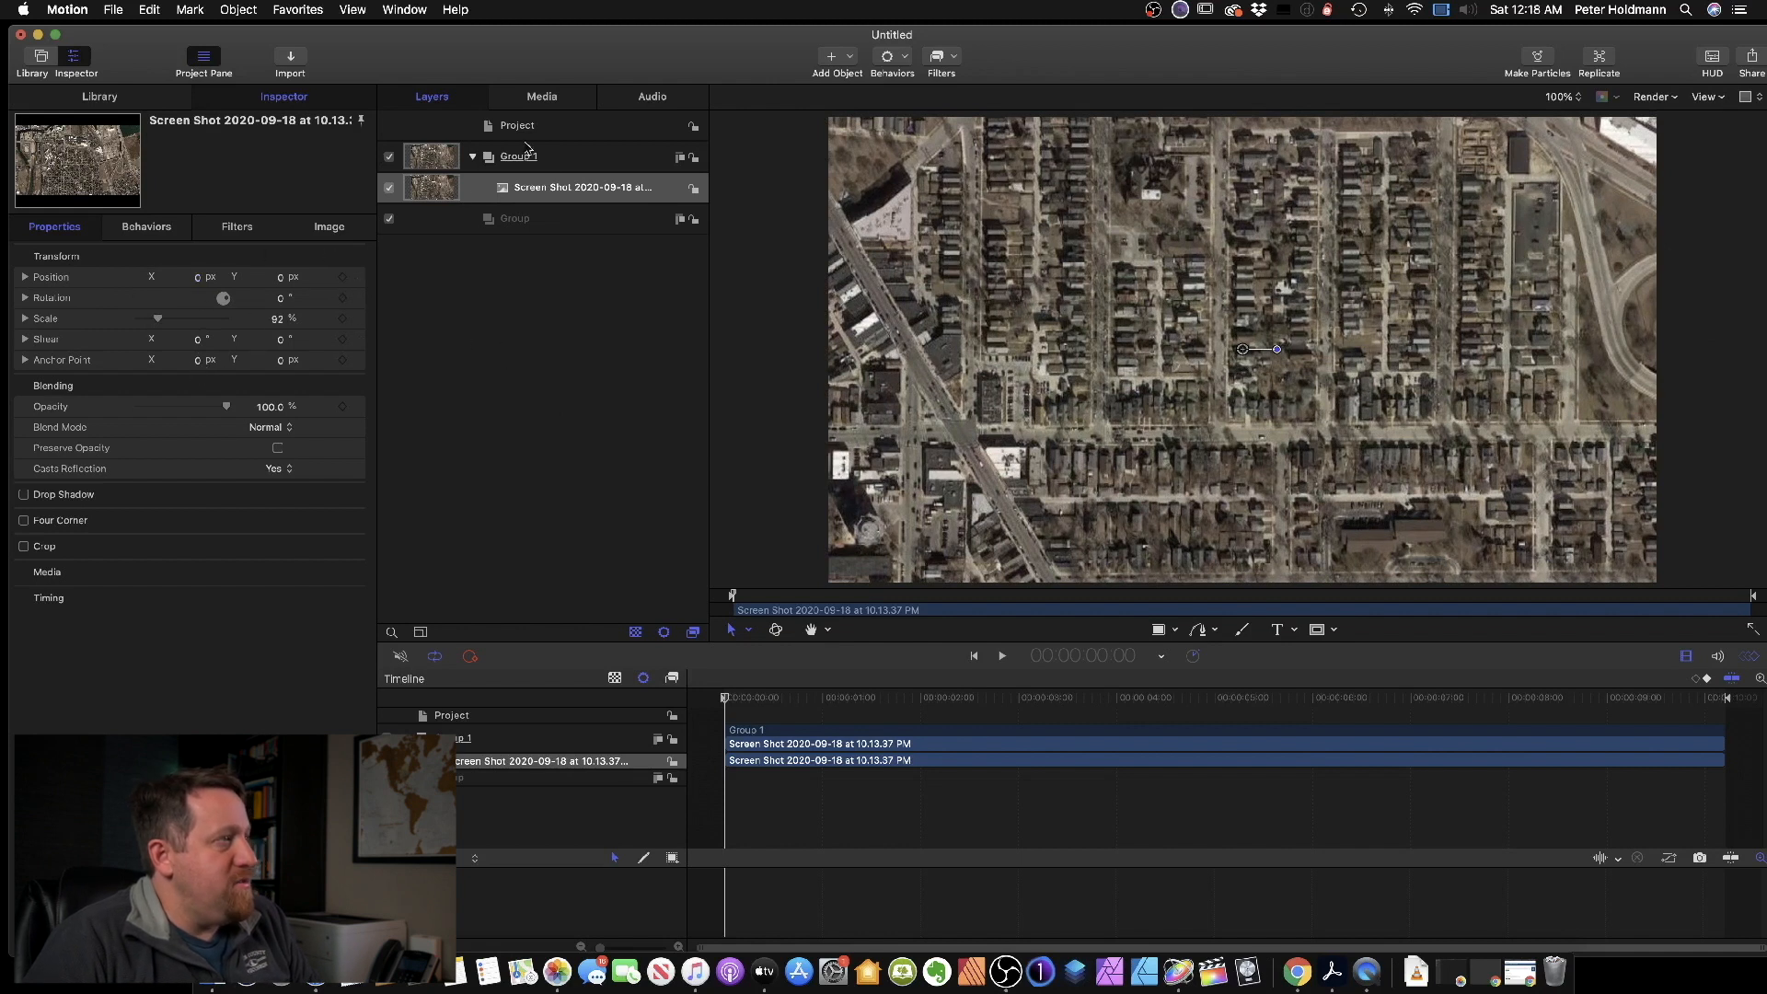
# Step: Set Group 1's anchor point to roughly 141.6, -234.3
pyautogui.click(518, 156)
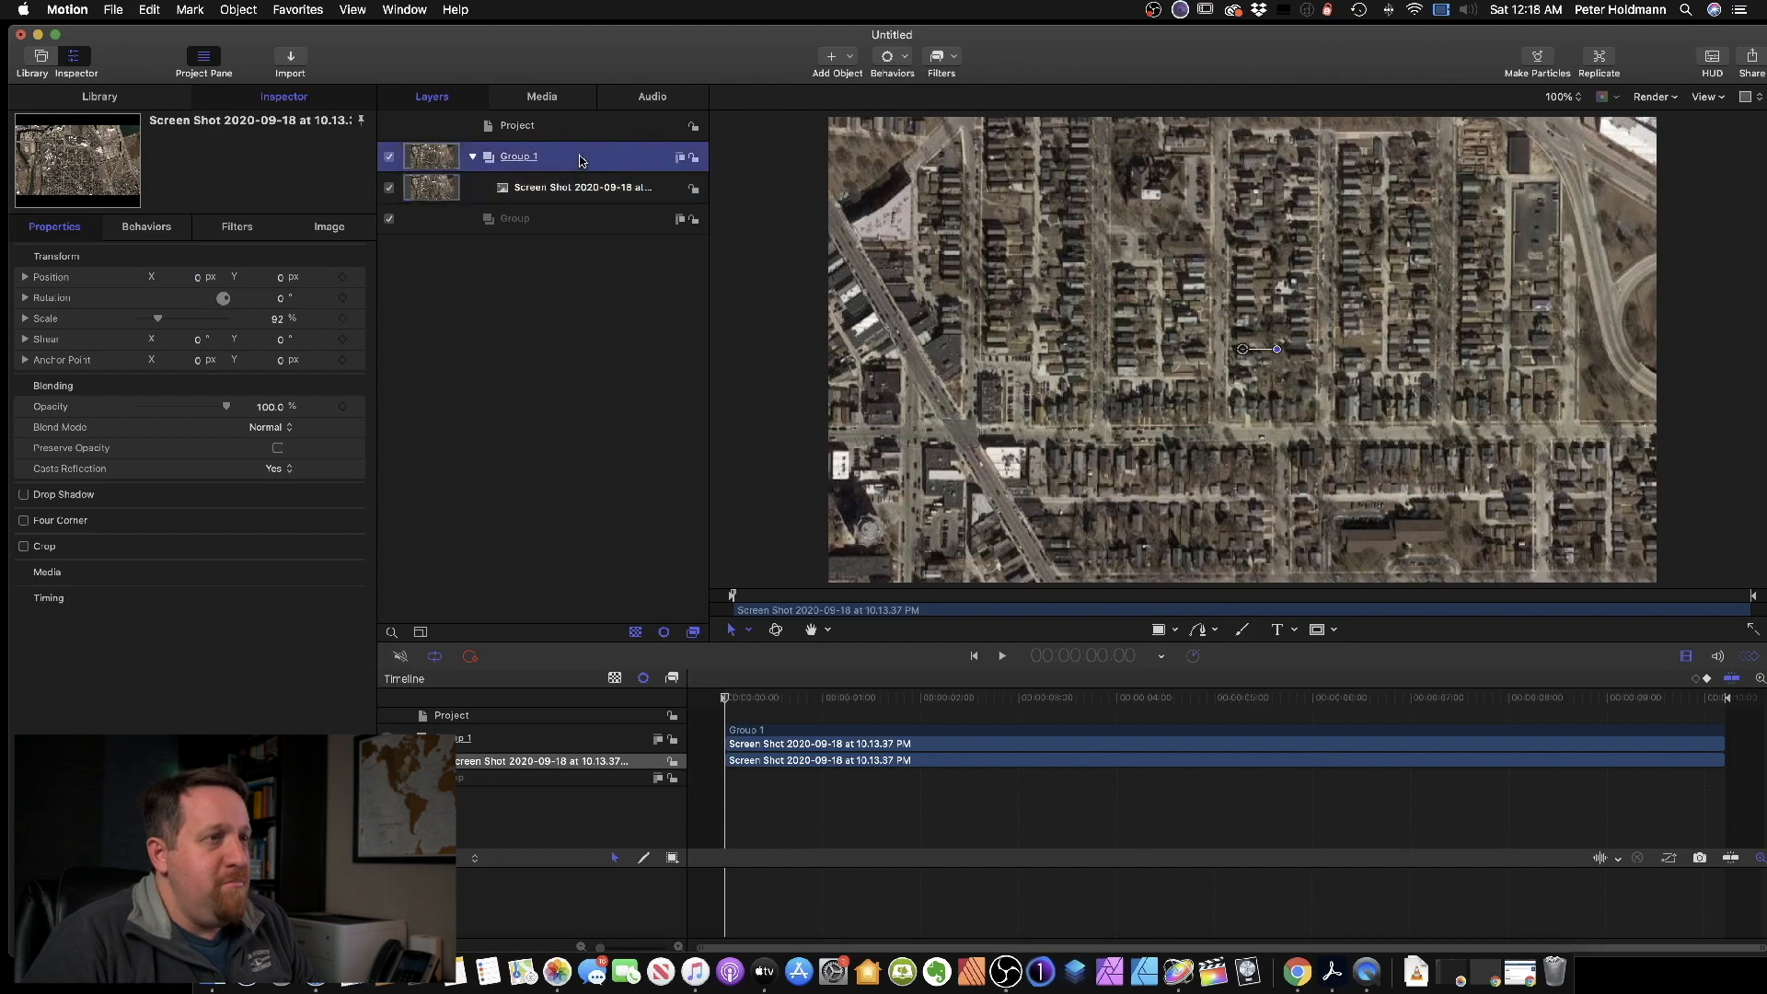
pyautogui.click(518, 156)
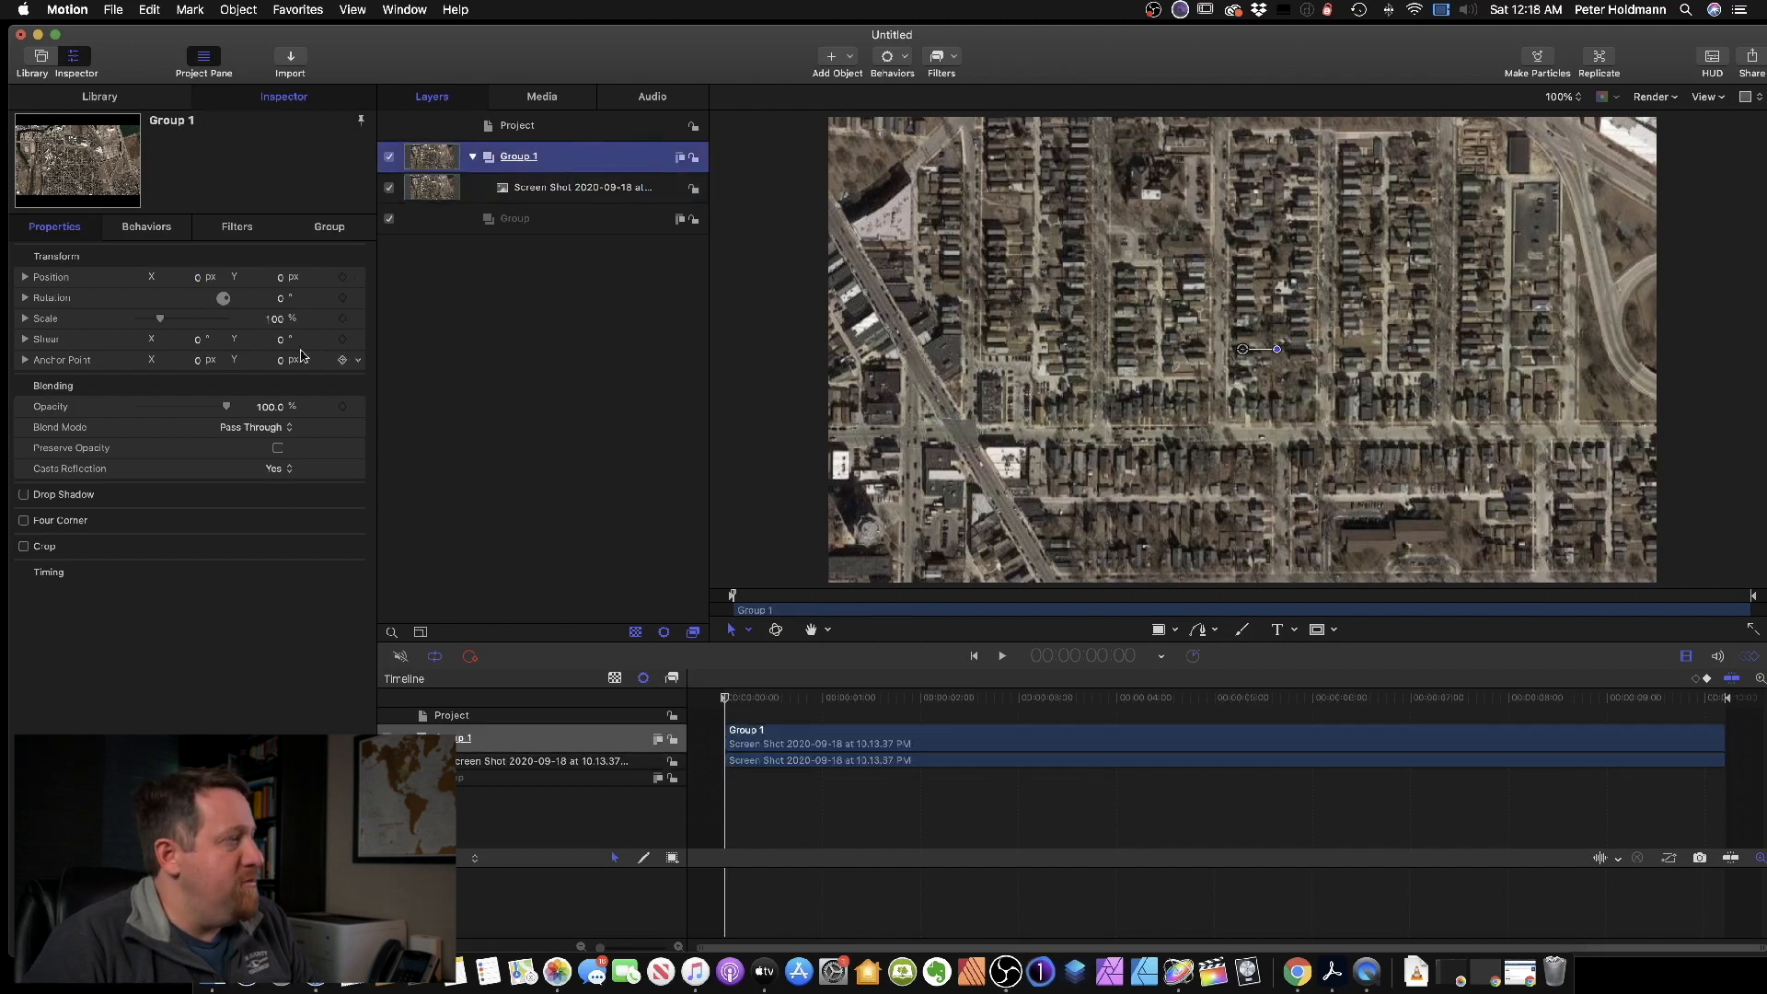
pyautogui.moveTo(206, 310)
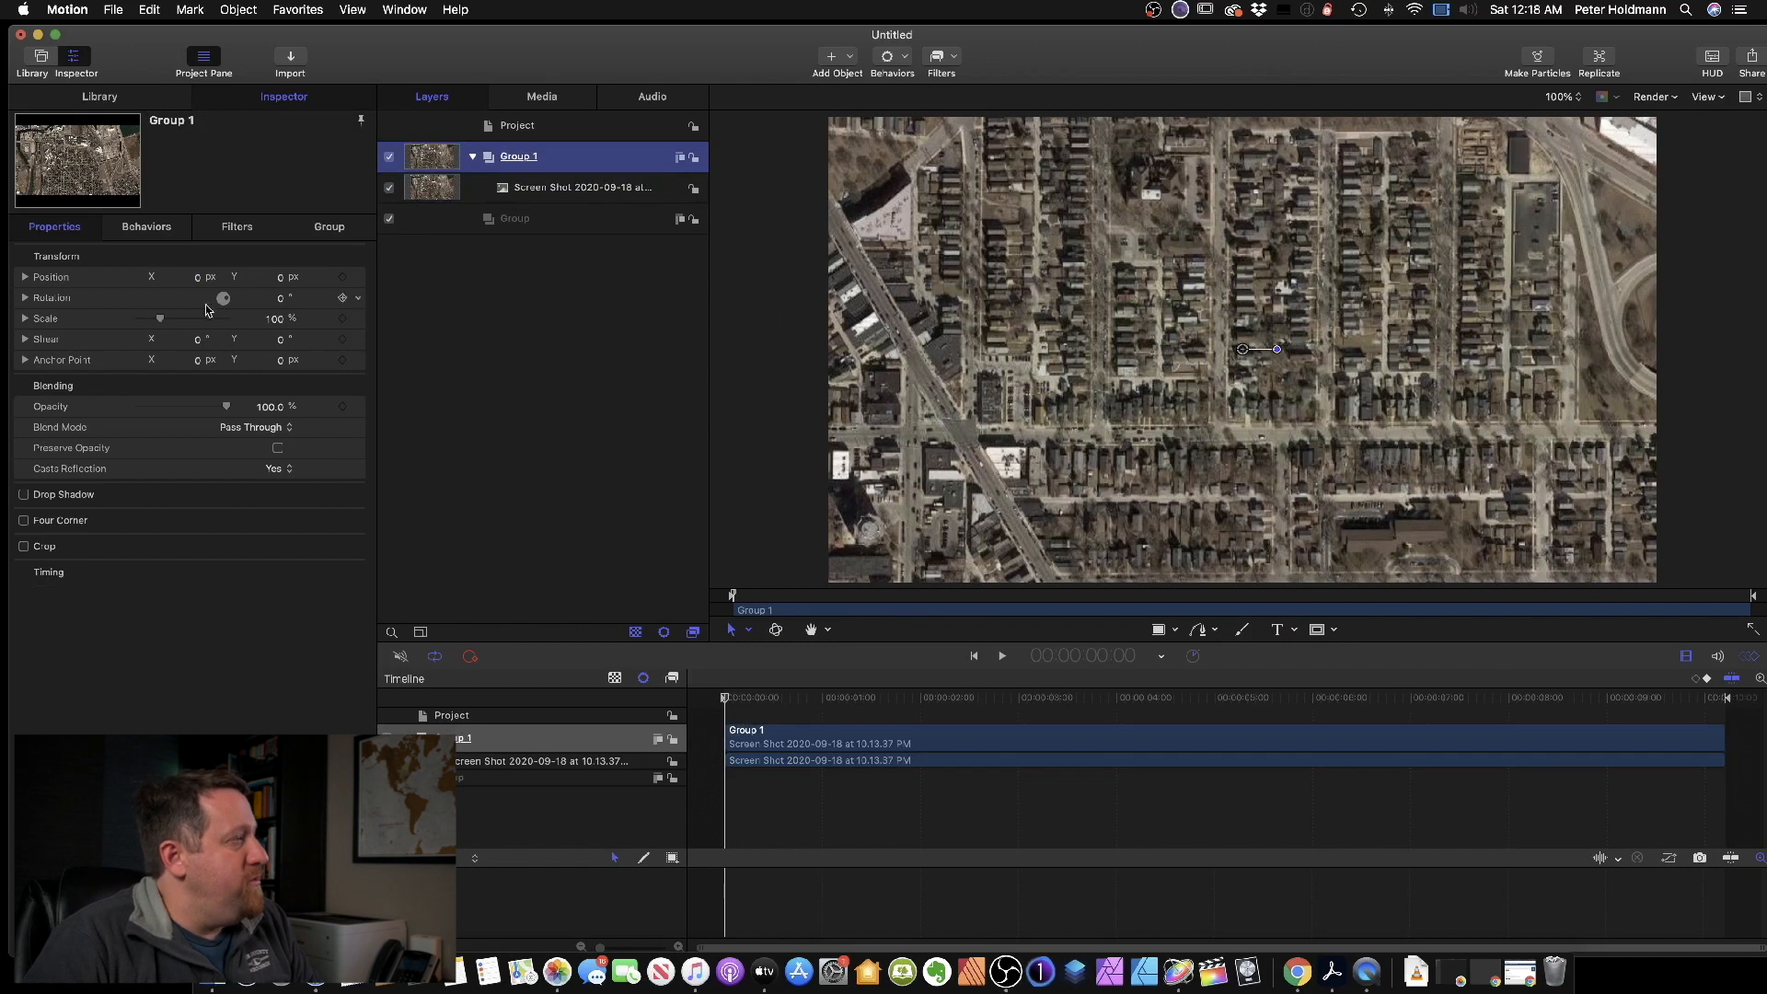
pyautogui.click(181, 360)
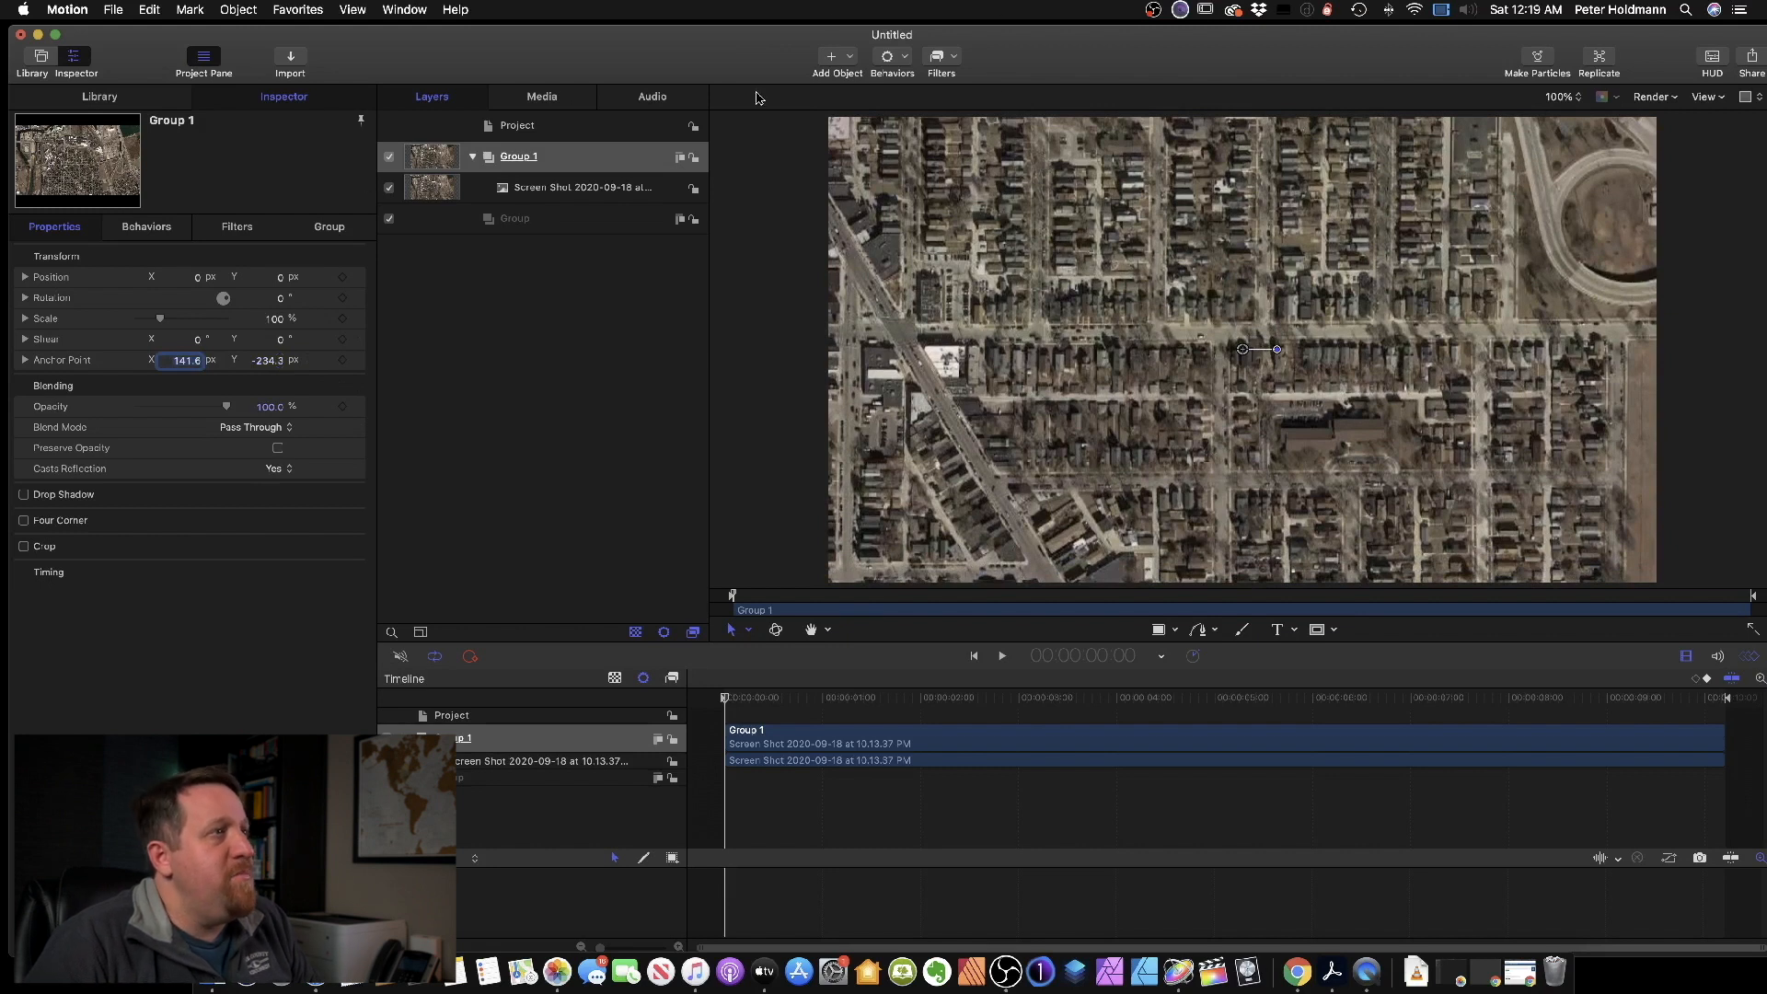
pyautogui.moveTo(1197, 628)
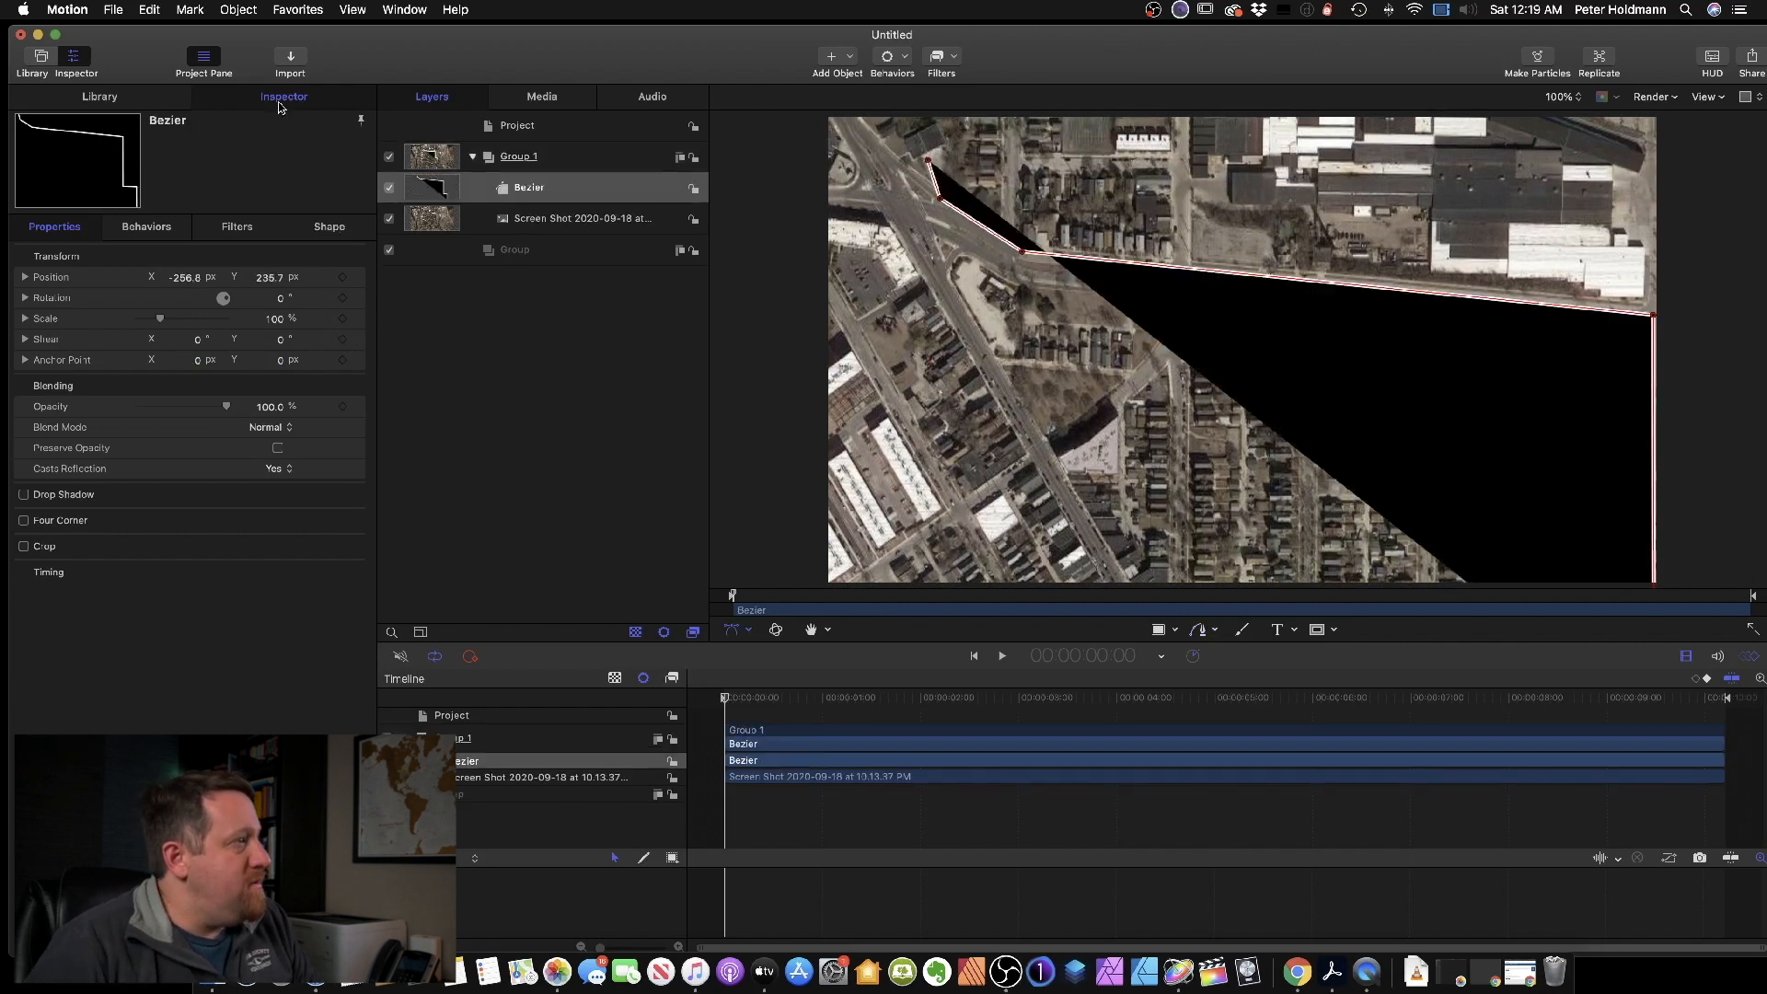
# Step: Give the drawn Bezier route shape no fill and a red outline in the Shape Inspector
pyautogui.click(327, 226)
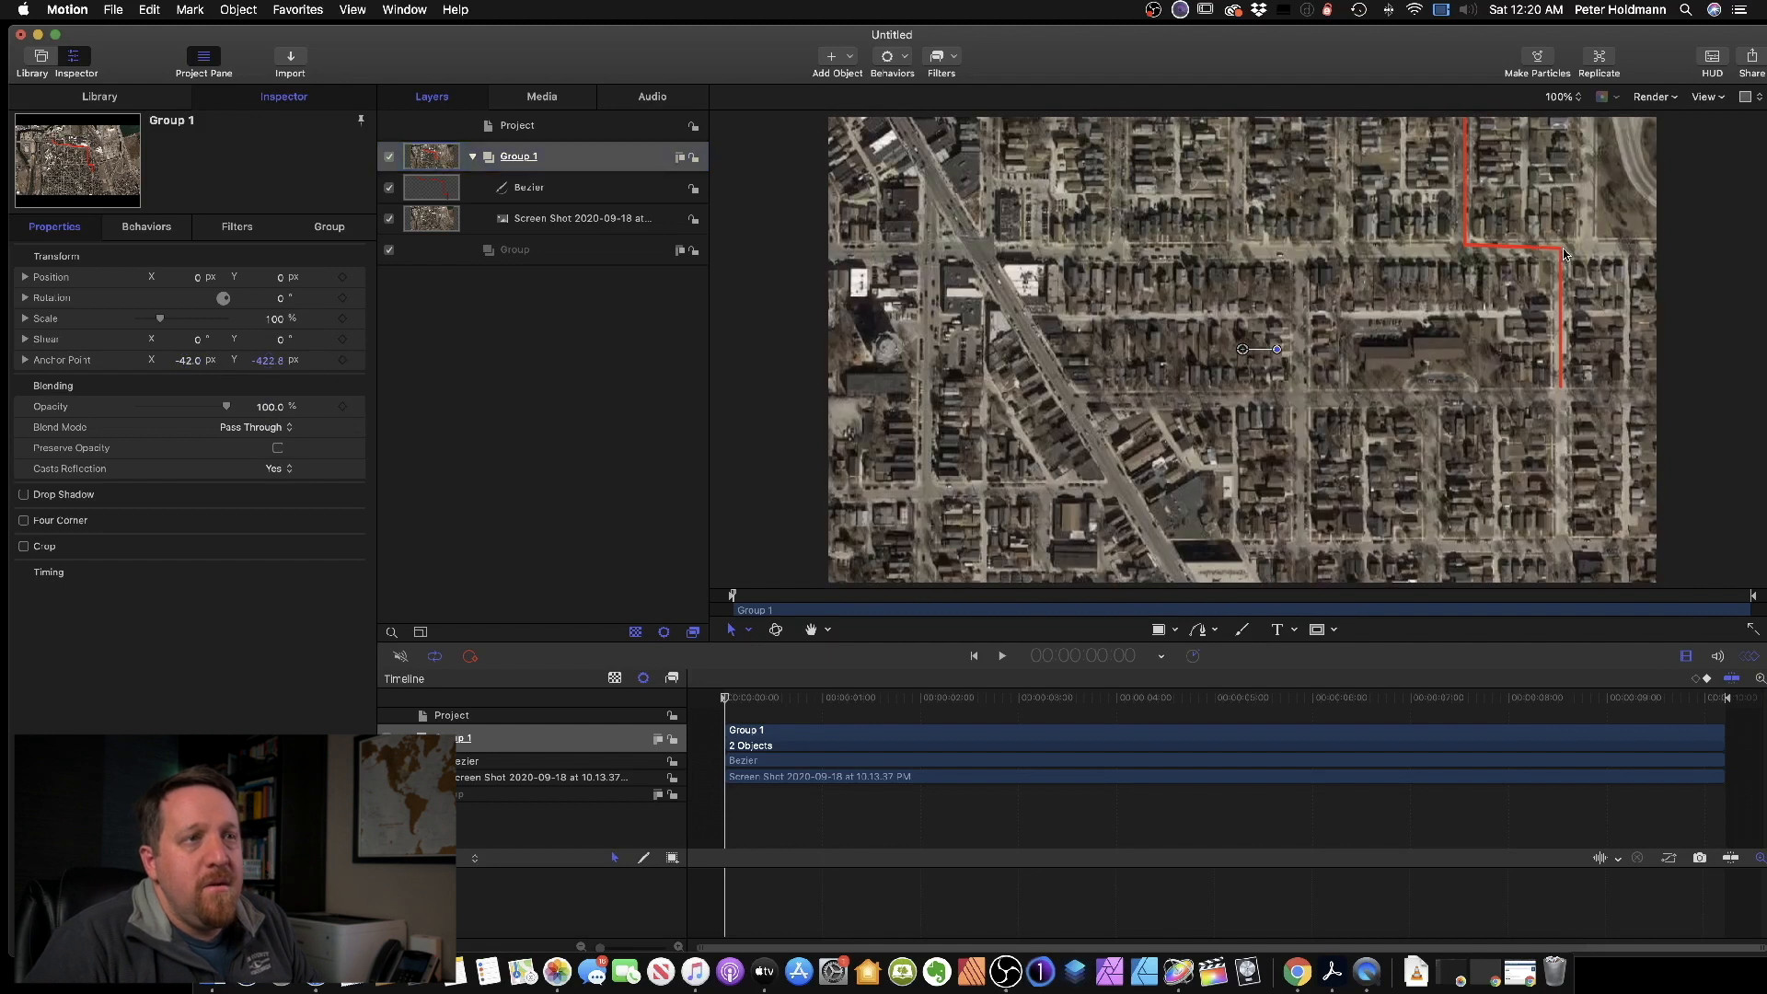
pyautogui.moveTo(1102, 688)
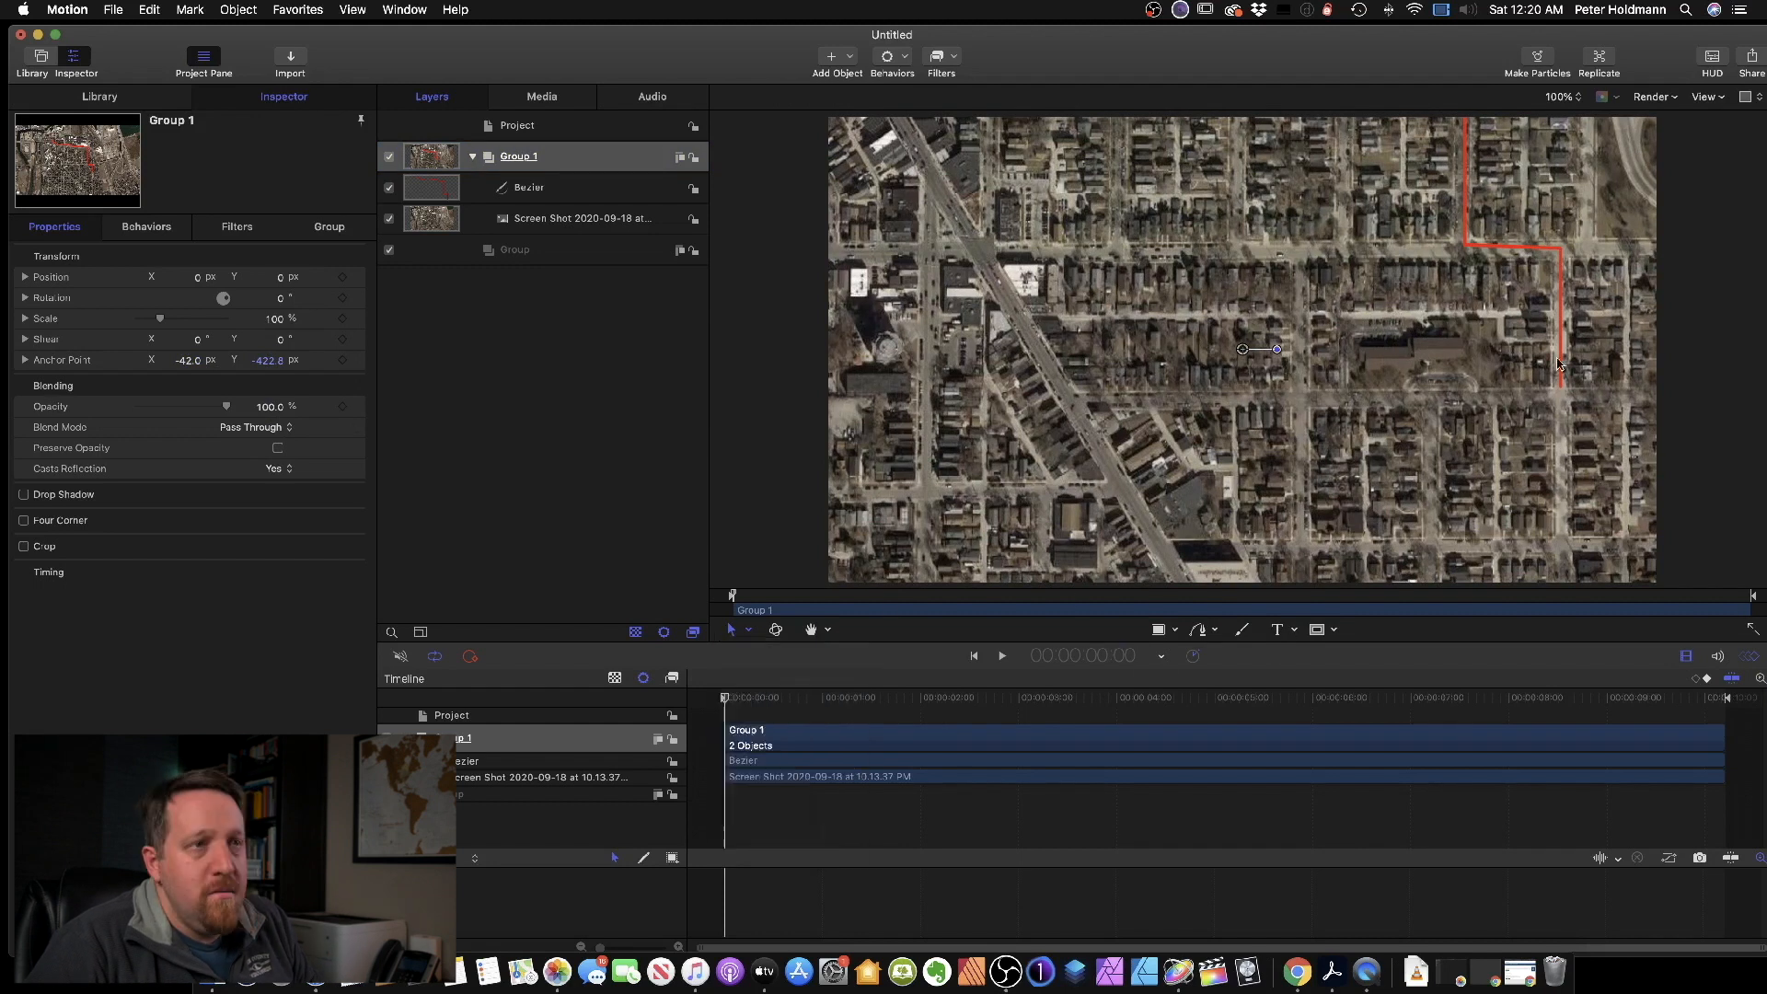
pyautogui.click(517, 125)
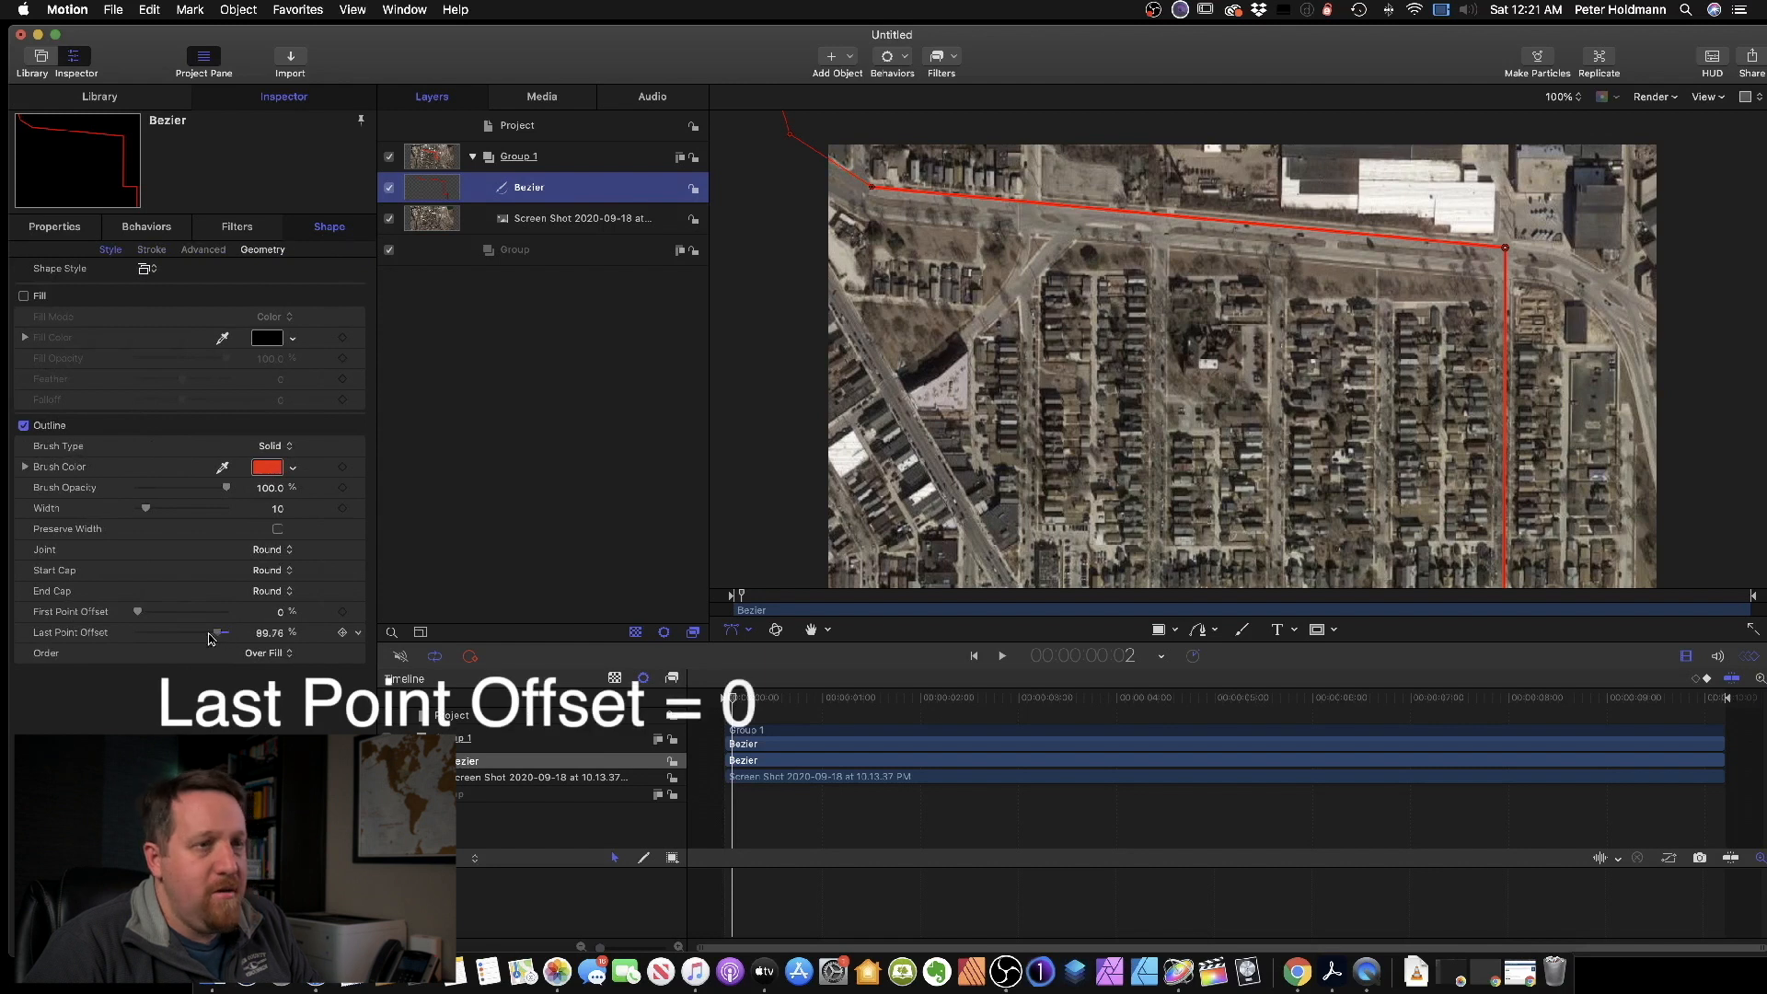
# Step: Keyframe Last Point Offset from 0 at the first frame to 100 at the last
pyautogui.moveTo(220, 632); pyautogui.dragTo(137, 632)
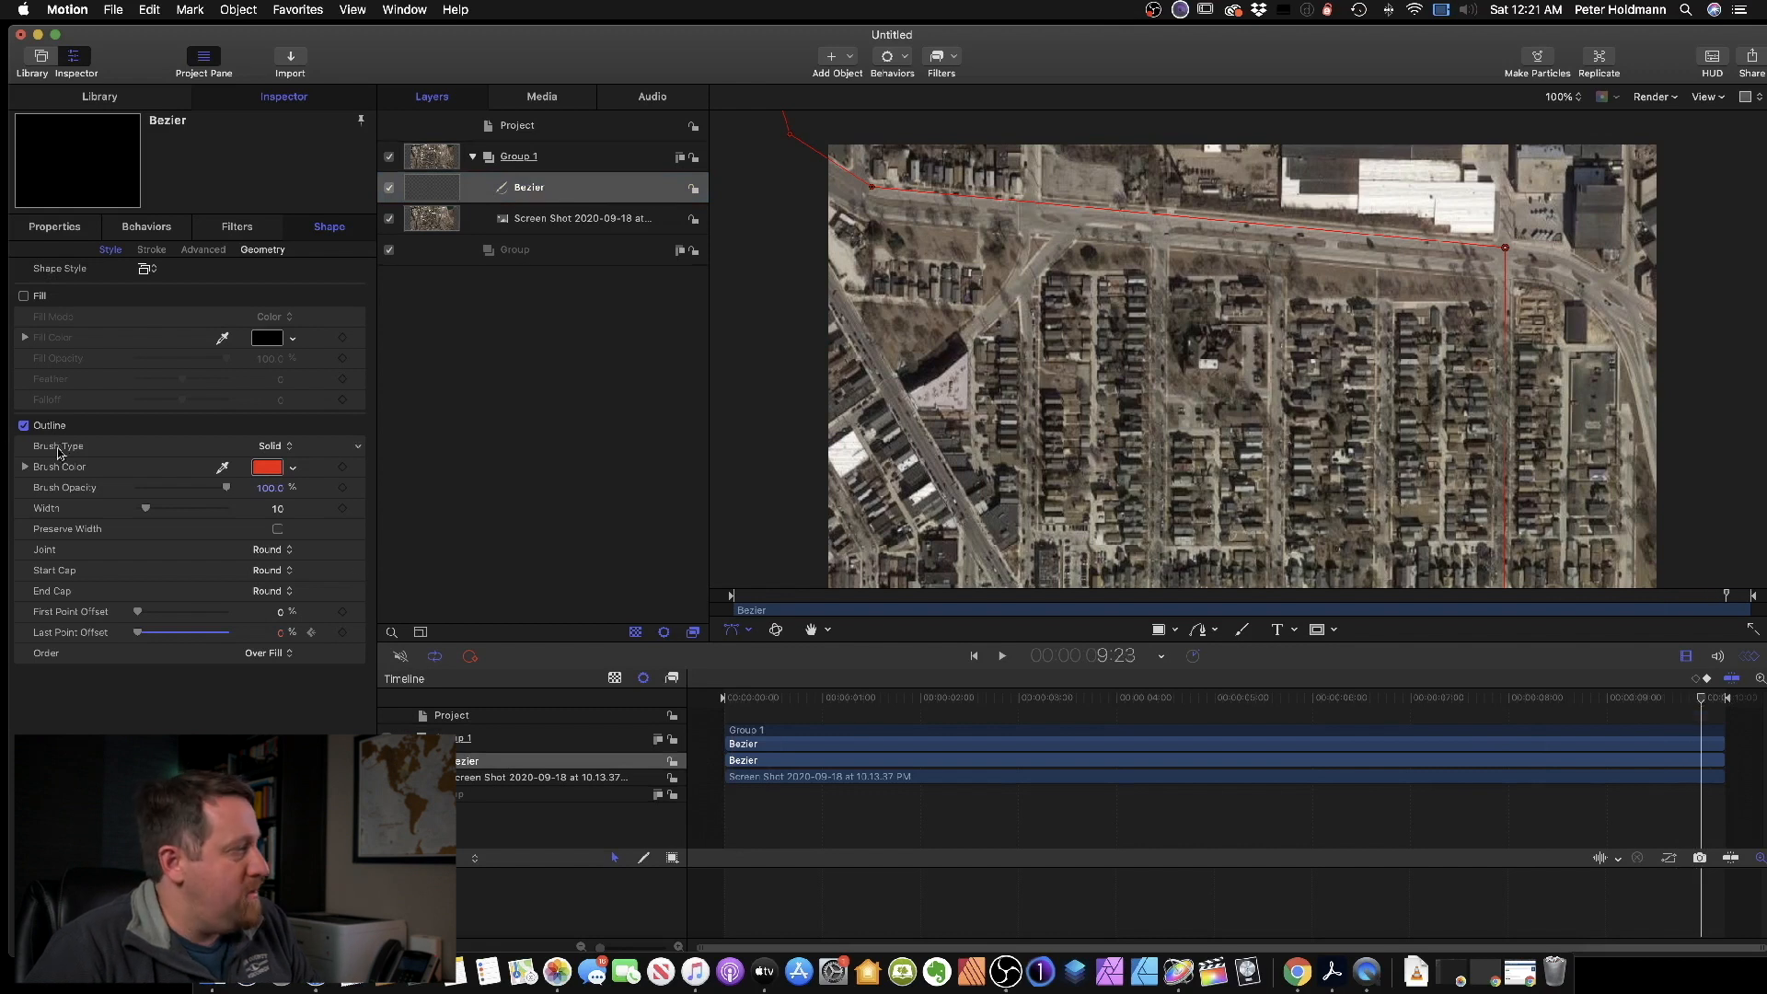
pyautogui.moveTo(139, 633); pyautogui.dragTo(225, 632)
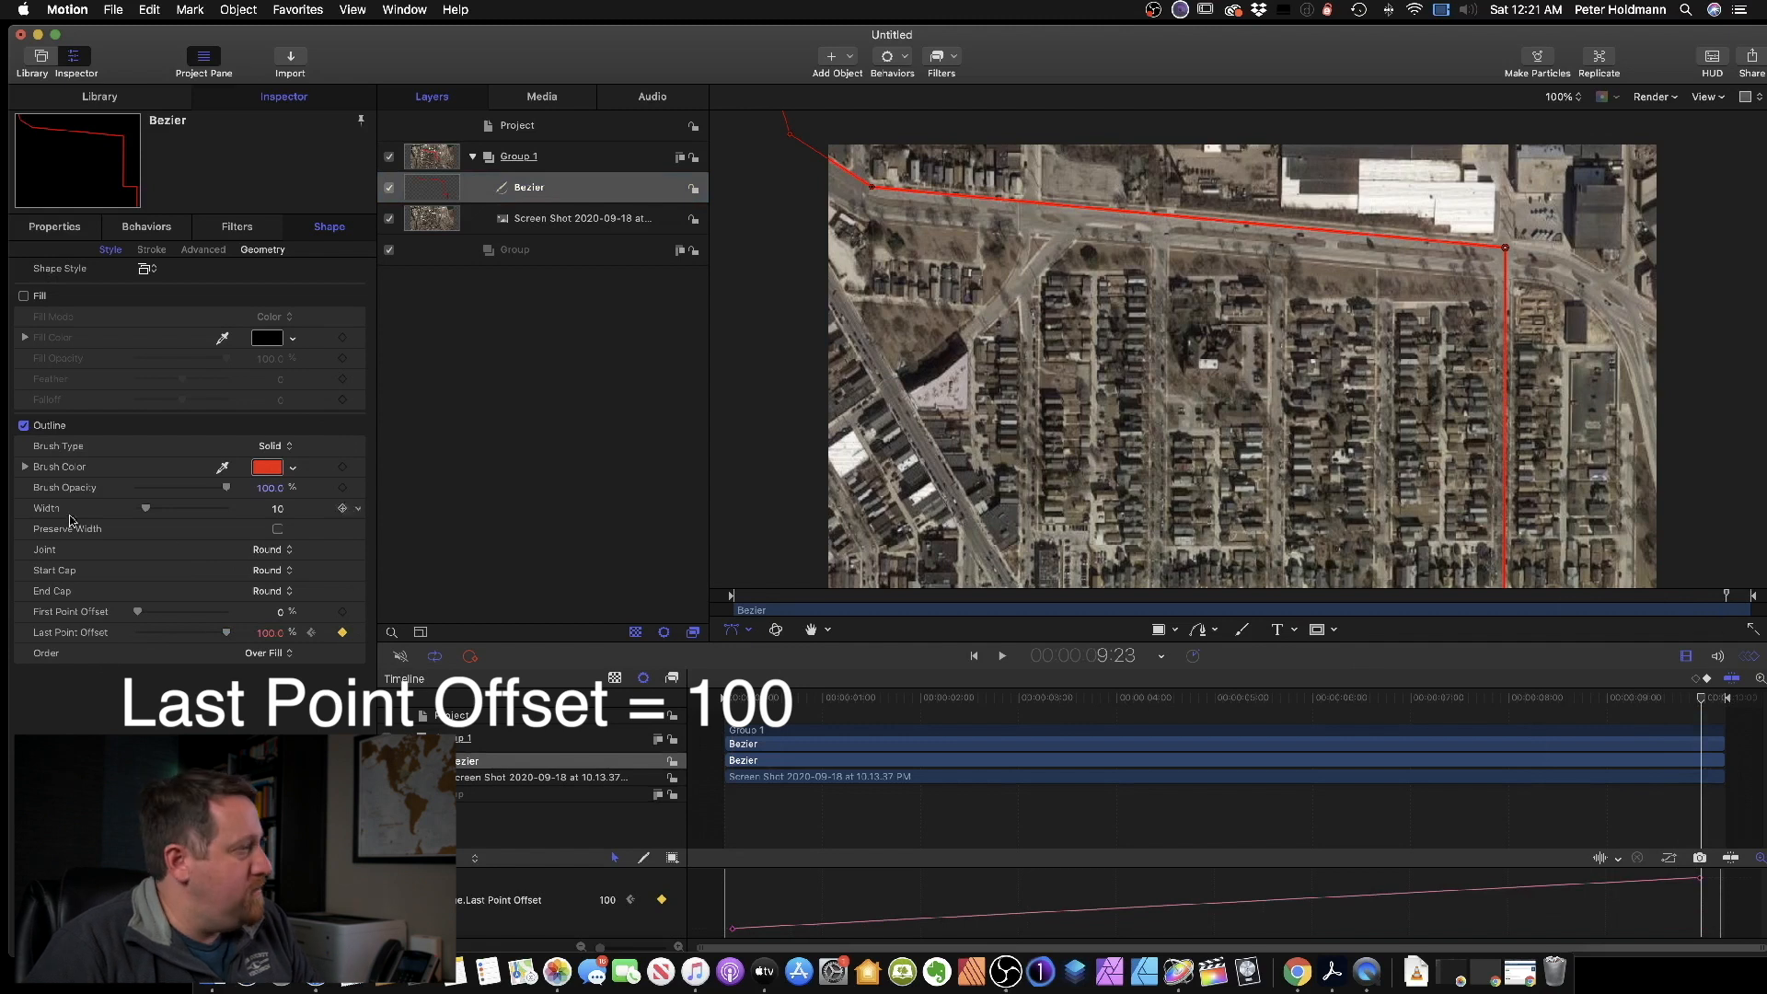
pyautogui.moveTo(447, 509)
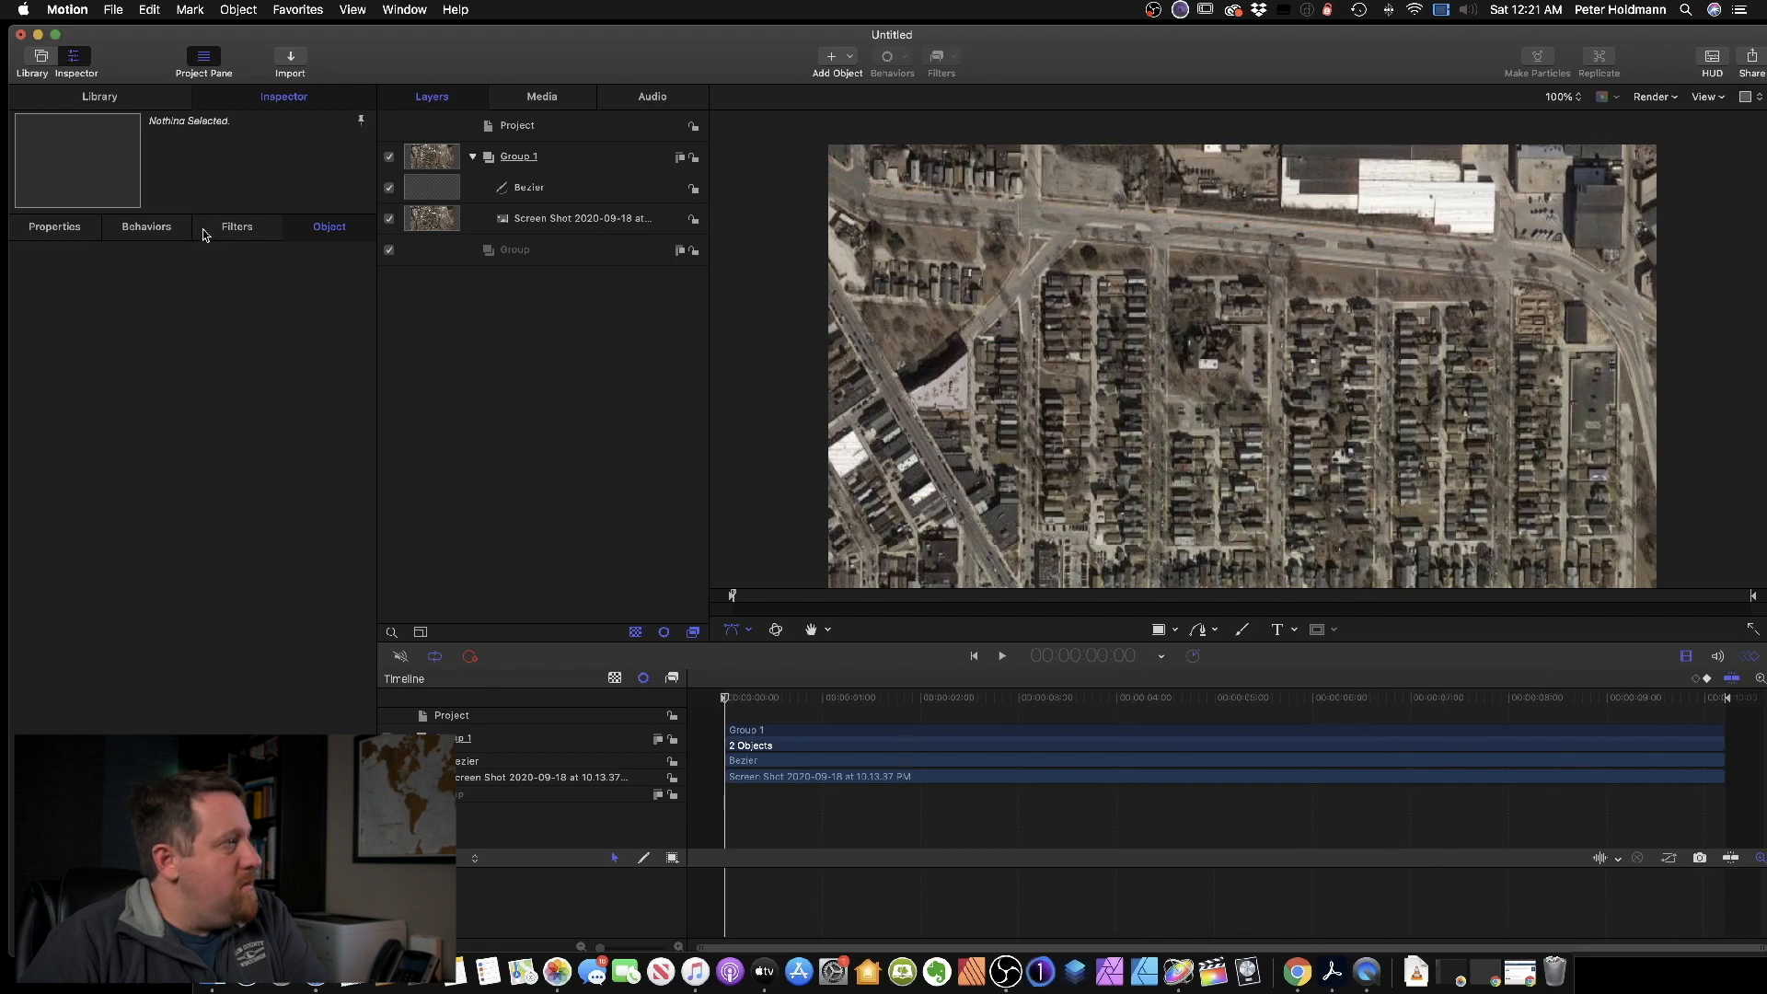
pyautogui.moveTo(1067, 576)
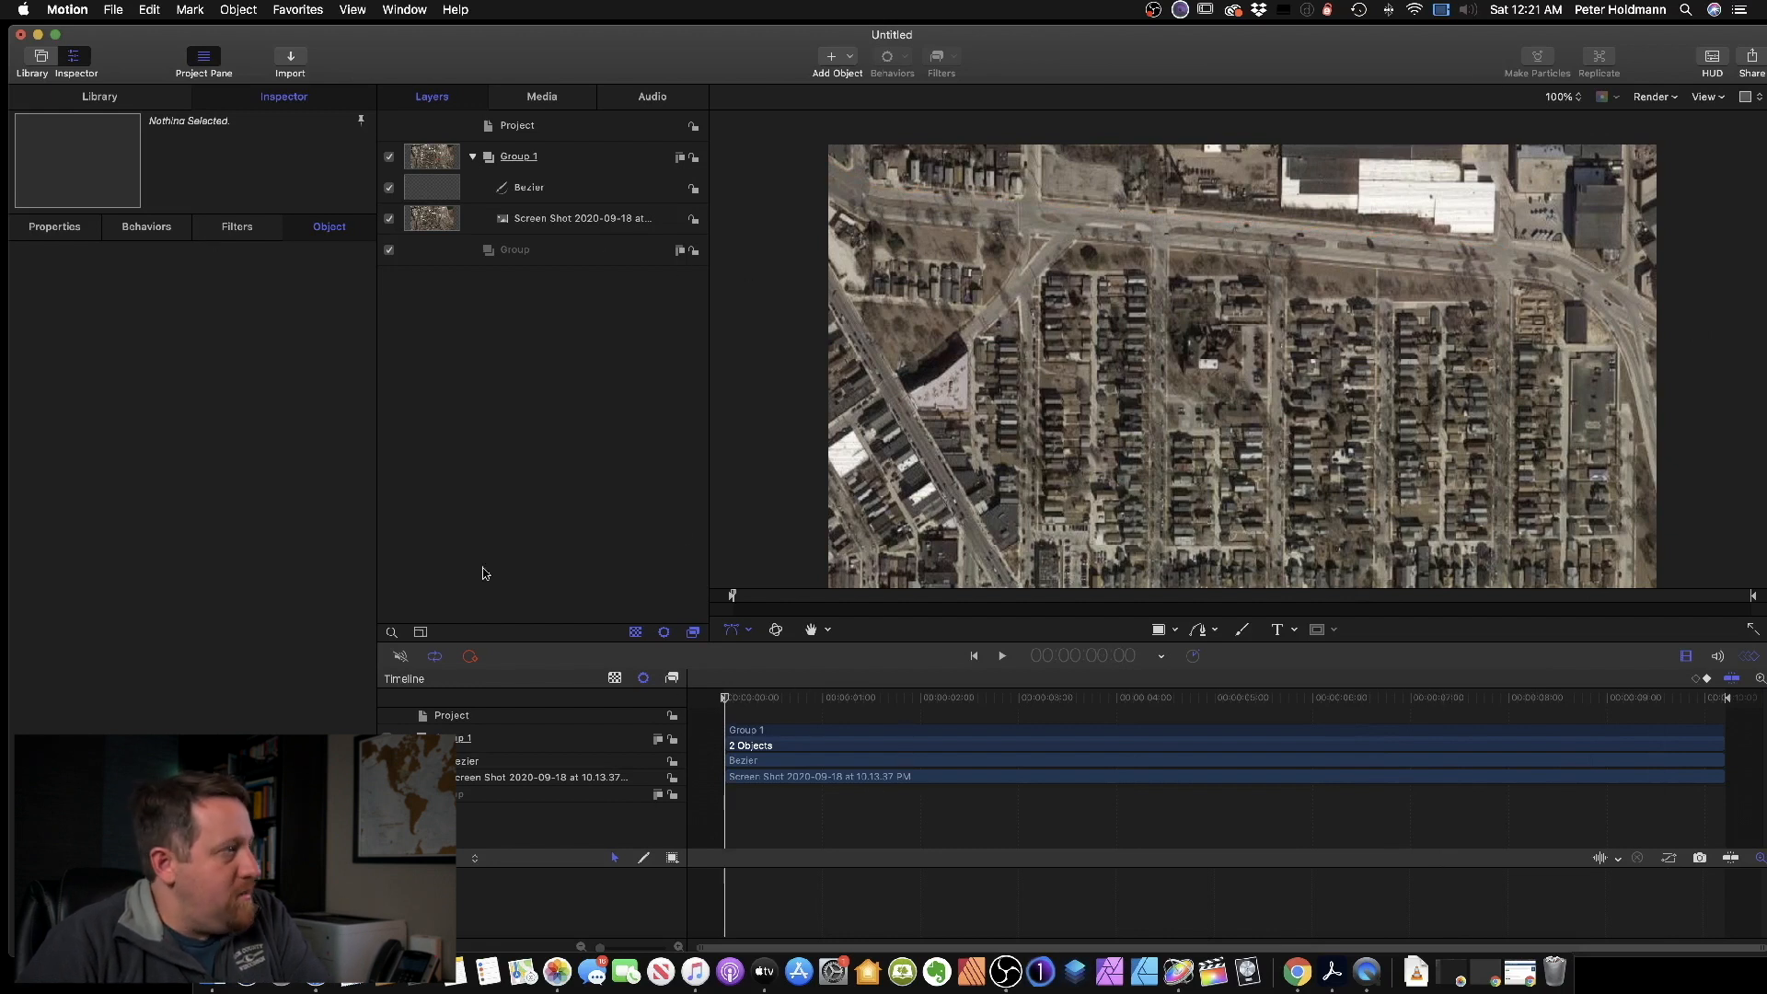
pyautogui.moveTo(559, 172)
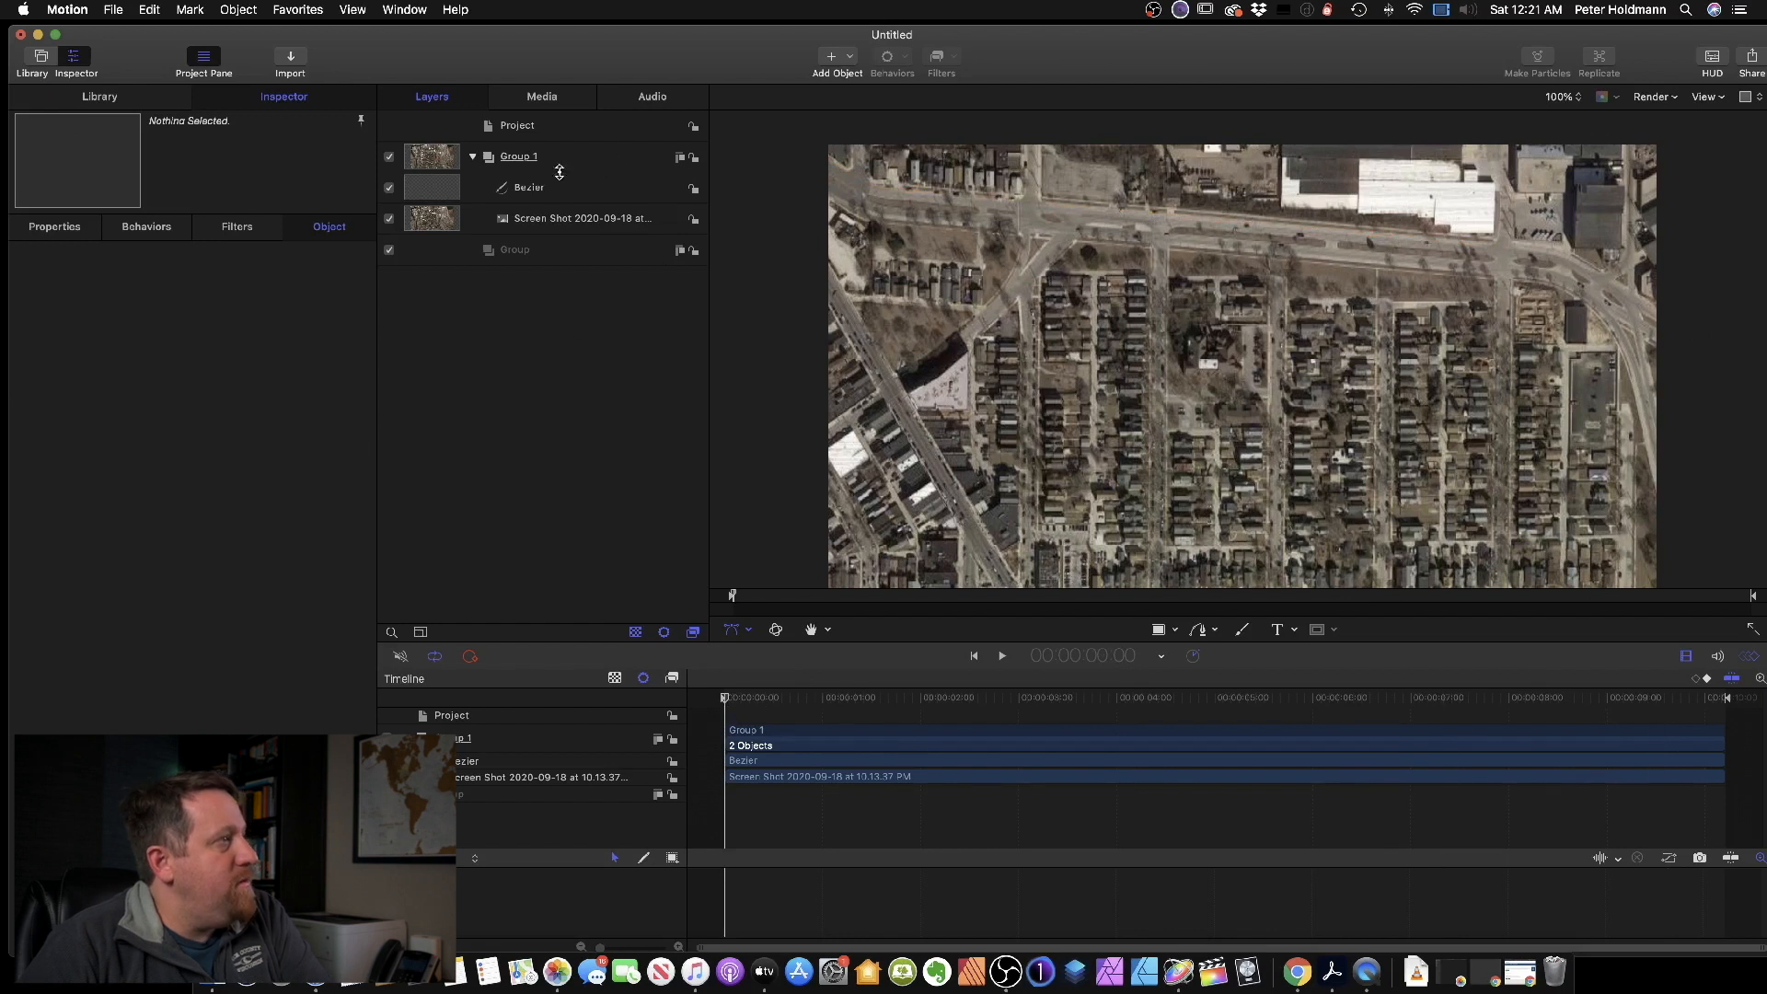
# Step: Adjust Group 1's anchor point so the map follows the route's start
pyautogui.click(518, 156)
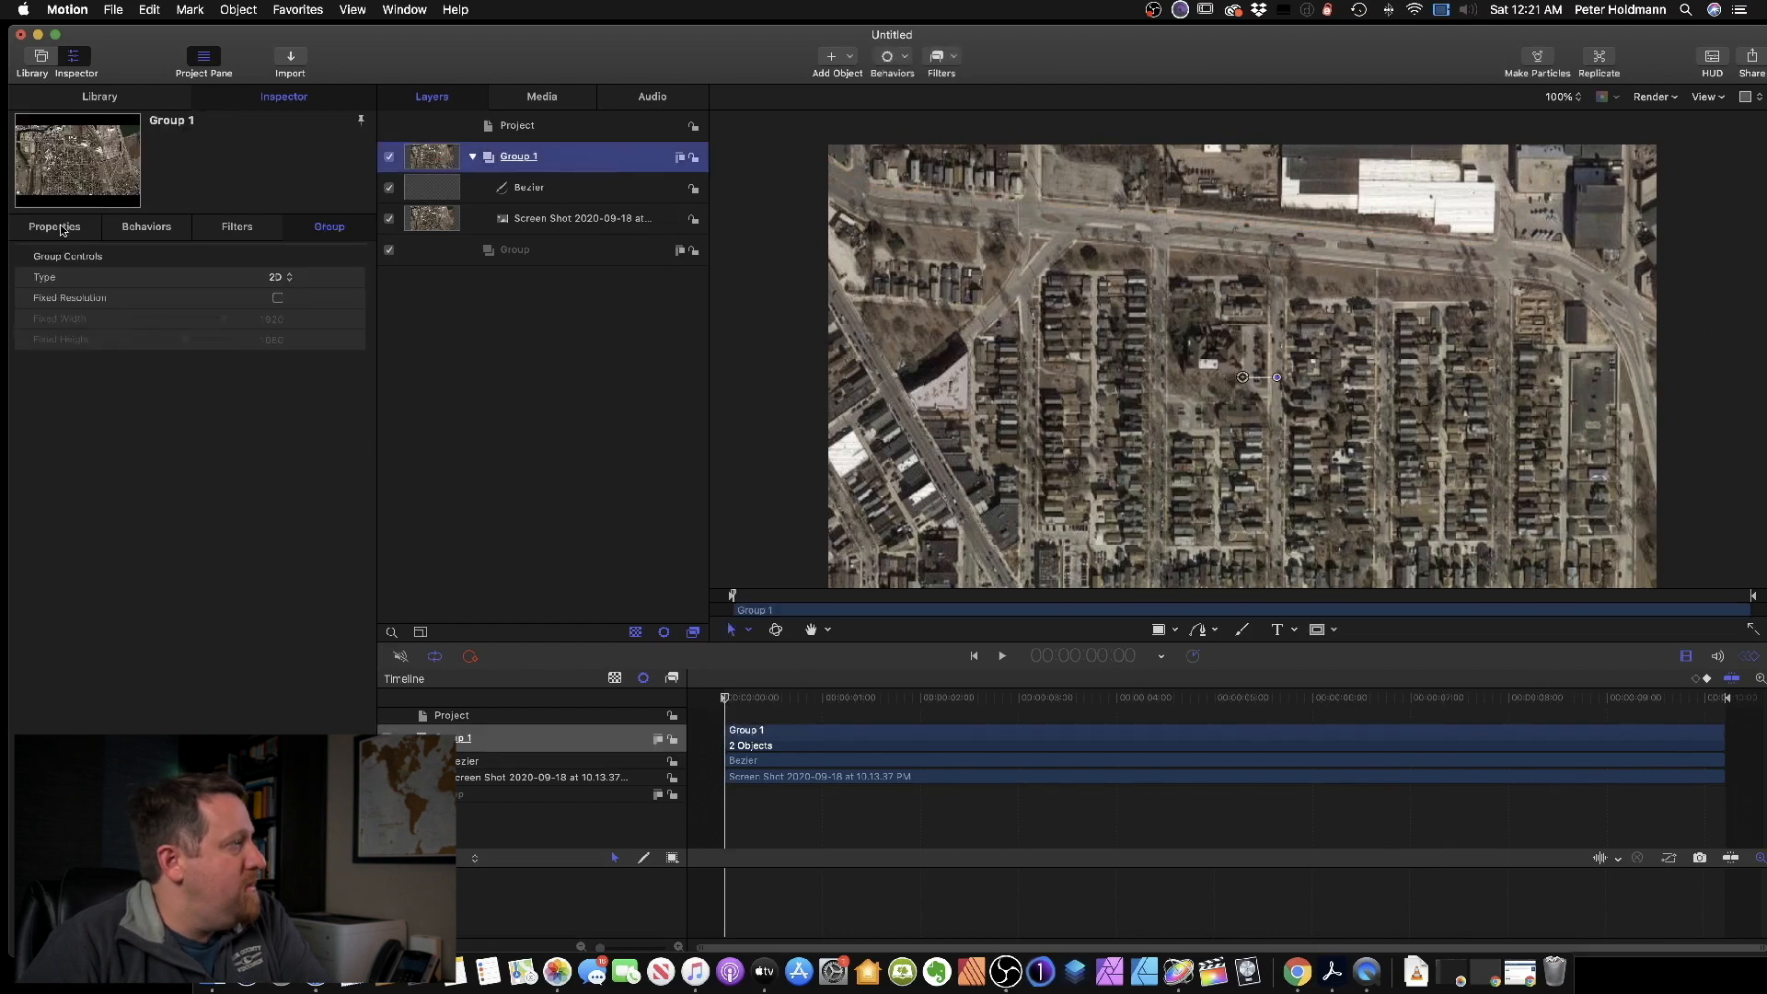
pyautogui.click(54, 227)
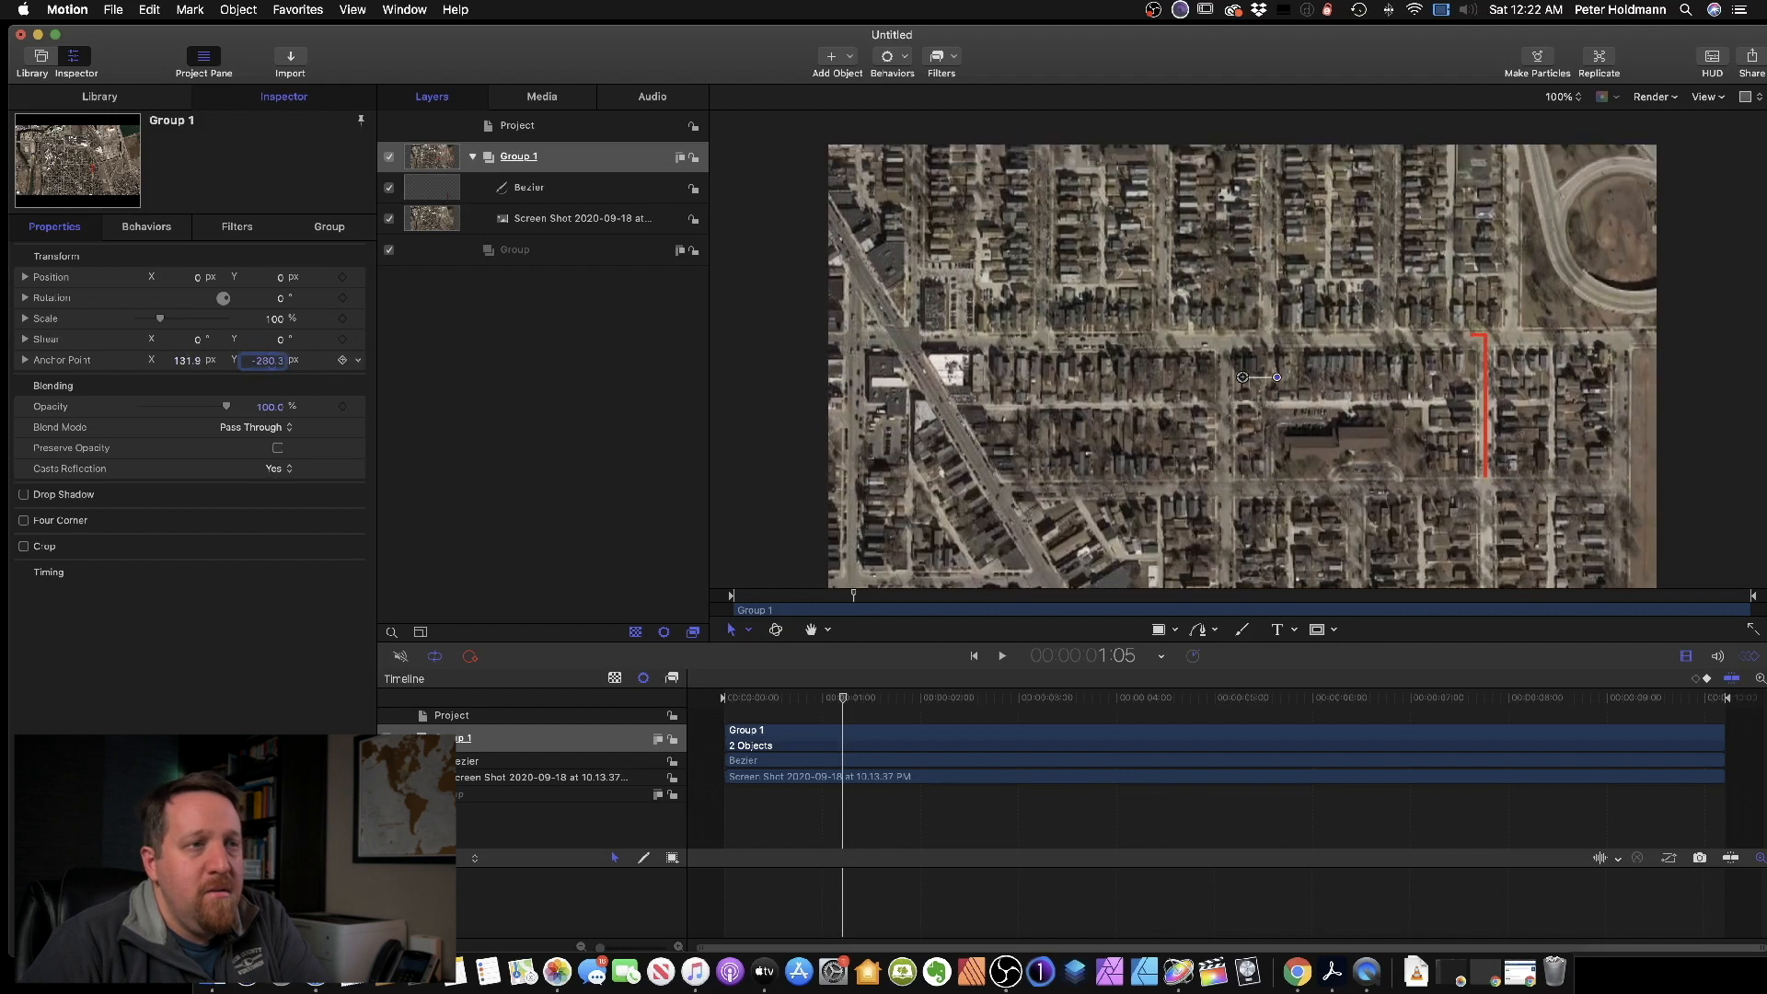
pyautogui.moveTo(267, 360); pyautogui.dragTo(267, 337)
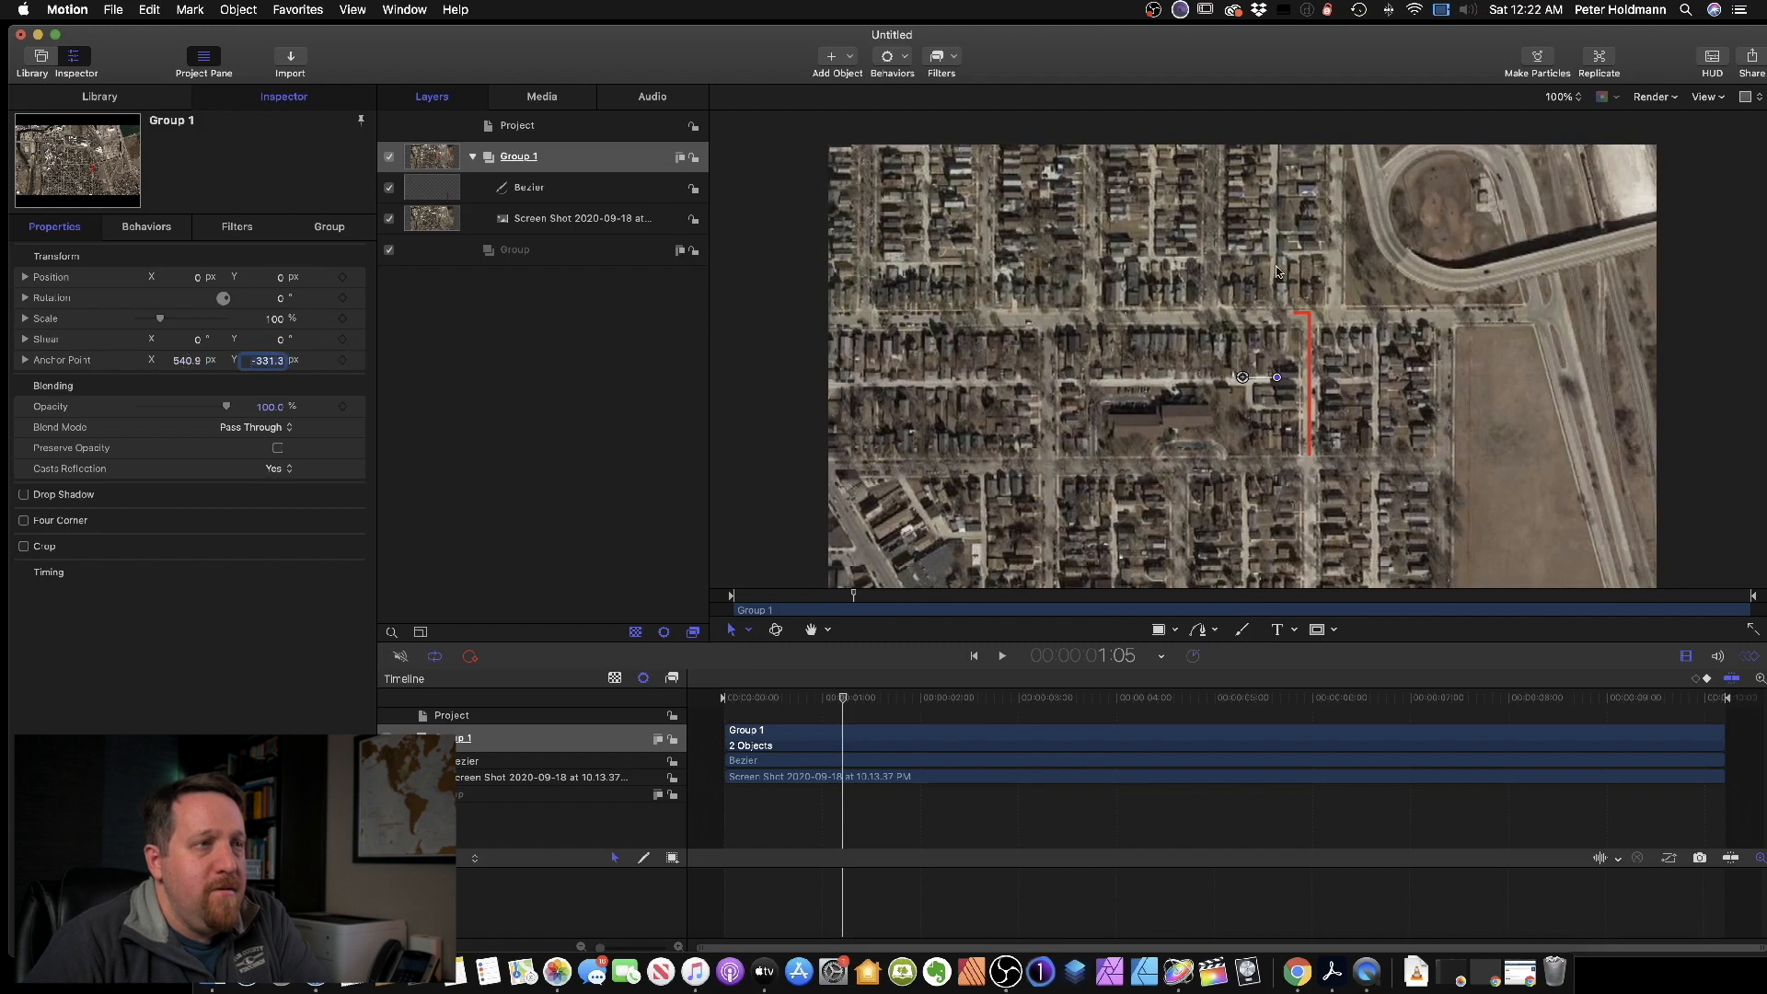
pyautogui.moveTo(721, 719)
pyautogui.write('276.7')
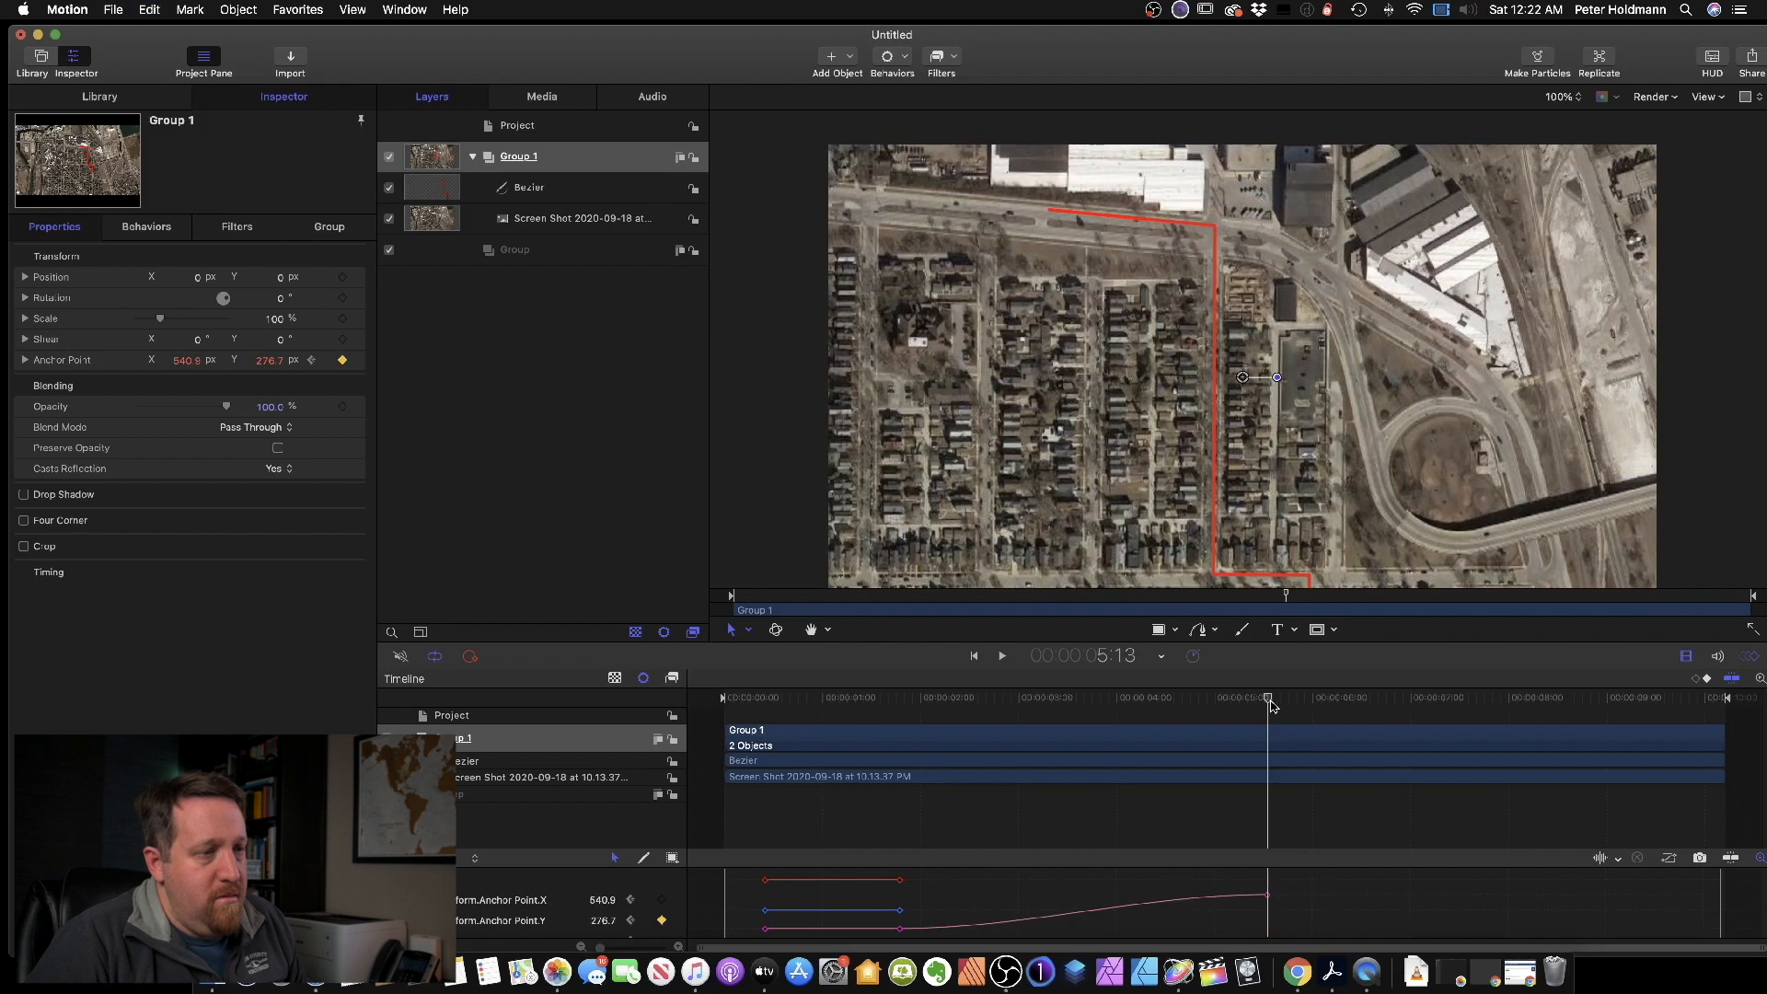
# Step: Keyframe the anchor point at later times, including nine seconds, and reselect Group 1 for preview
pyautogui.moveTo(1270, 697); pyautogui.dragTo(1239, 696)
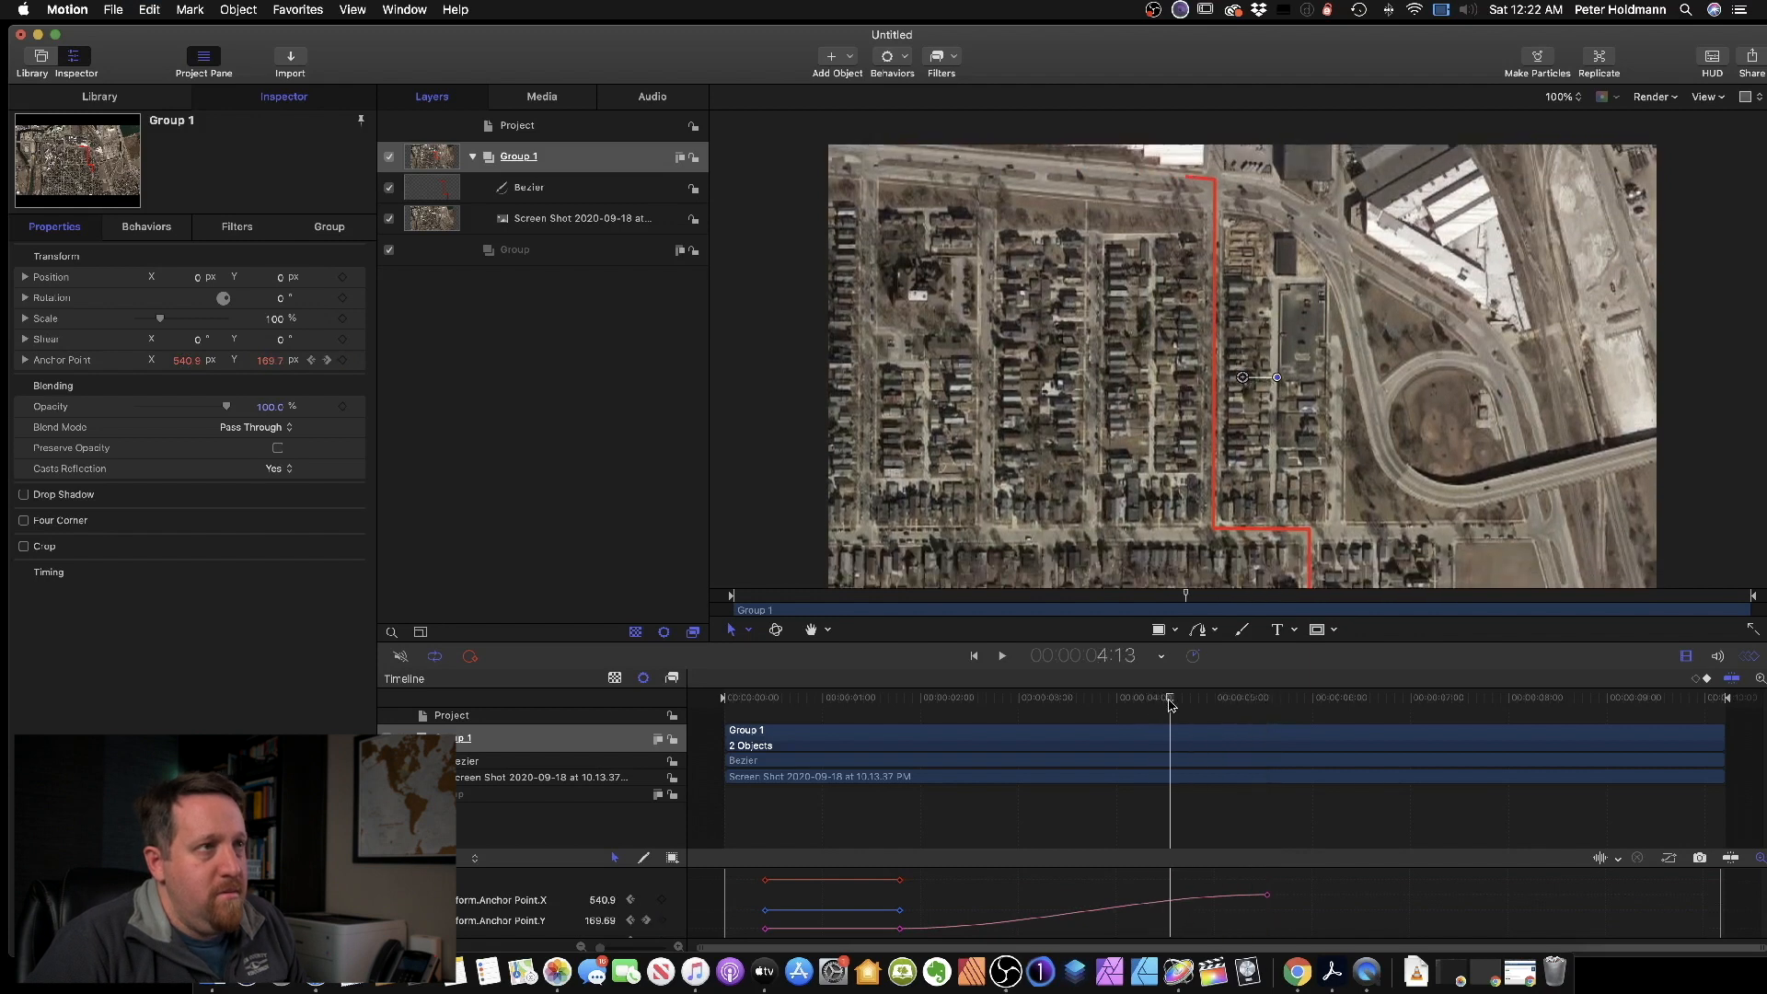
pyautogui.moveTo(1170, 696); pyautogui.dragTo(1149, 696)
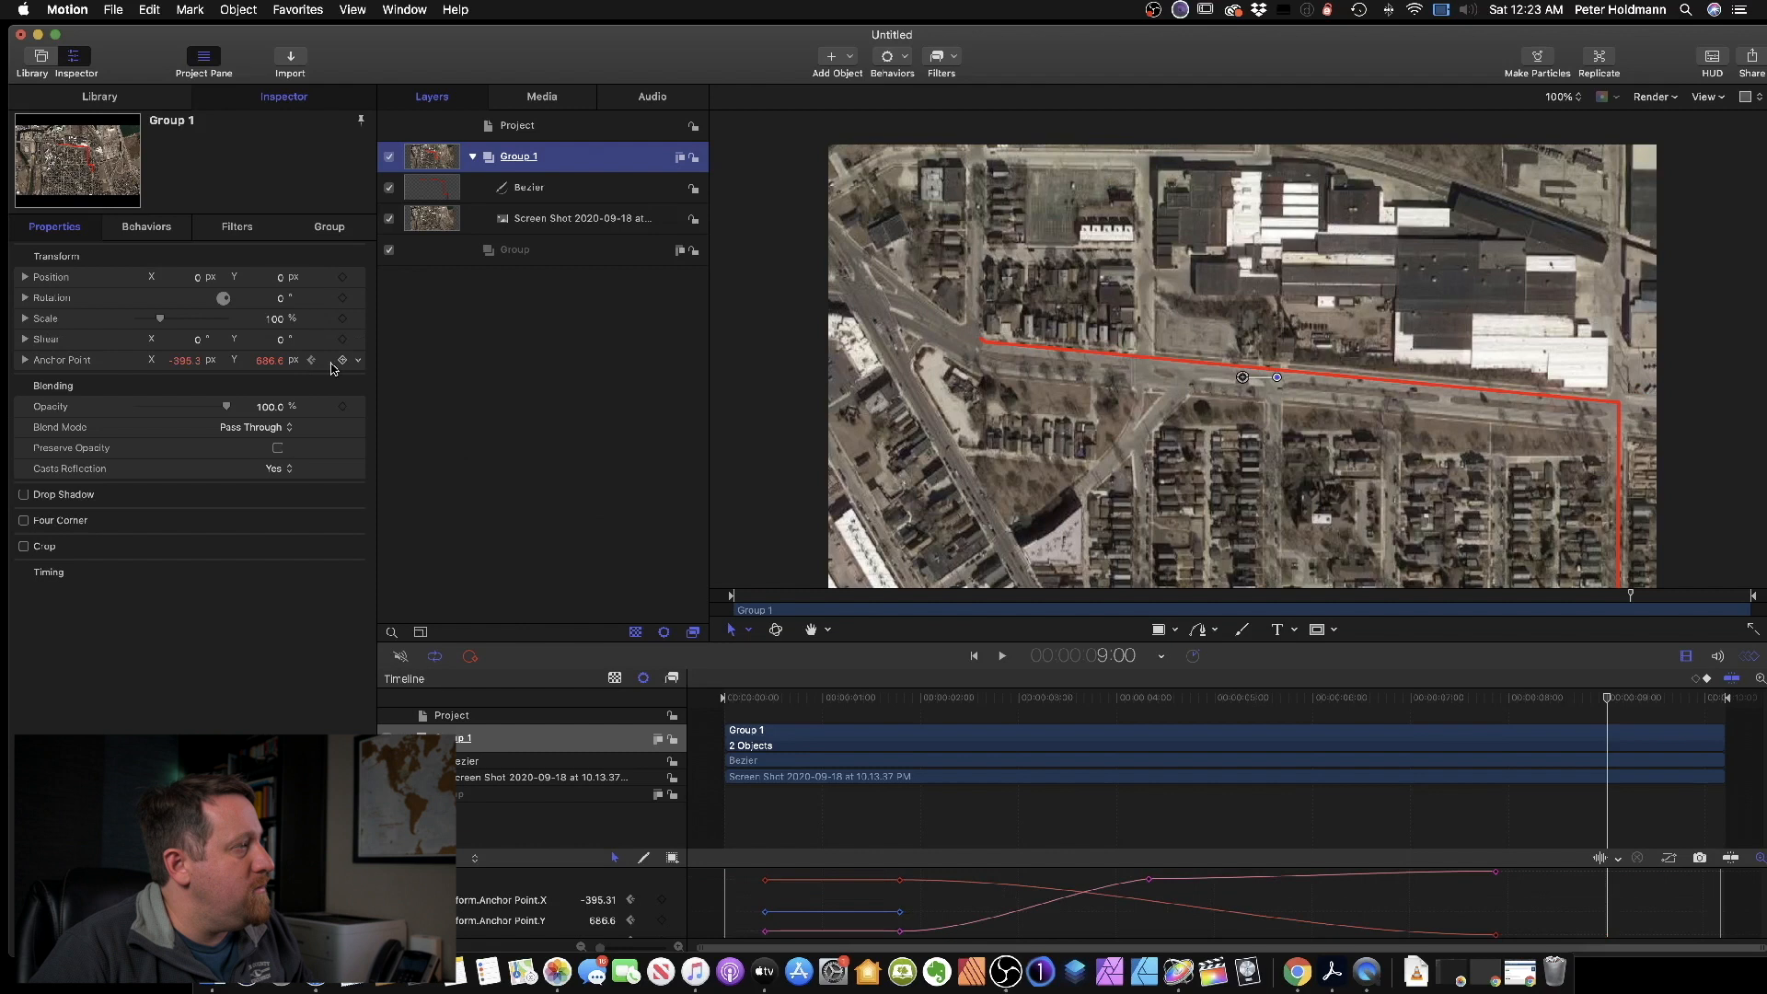
pyautogui.click(342, 360)
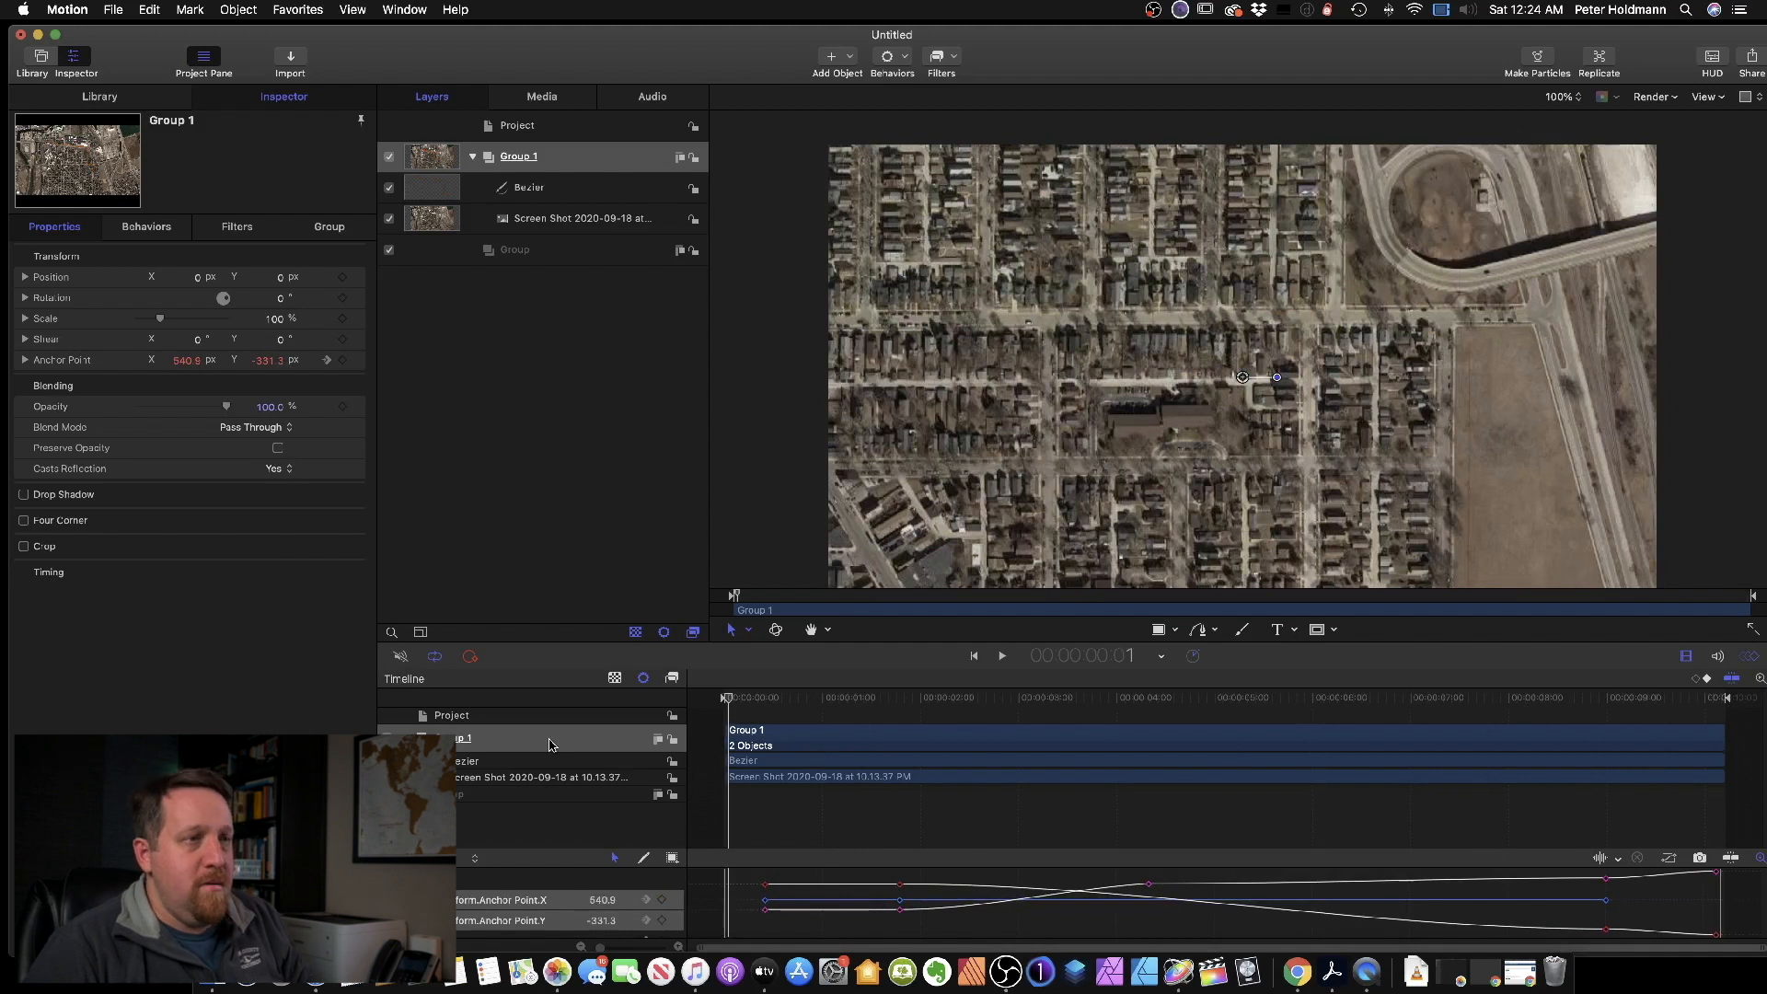
pyautogui.click(999, 655)
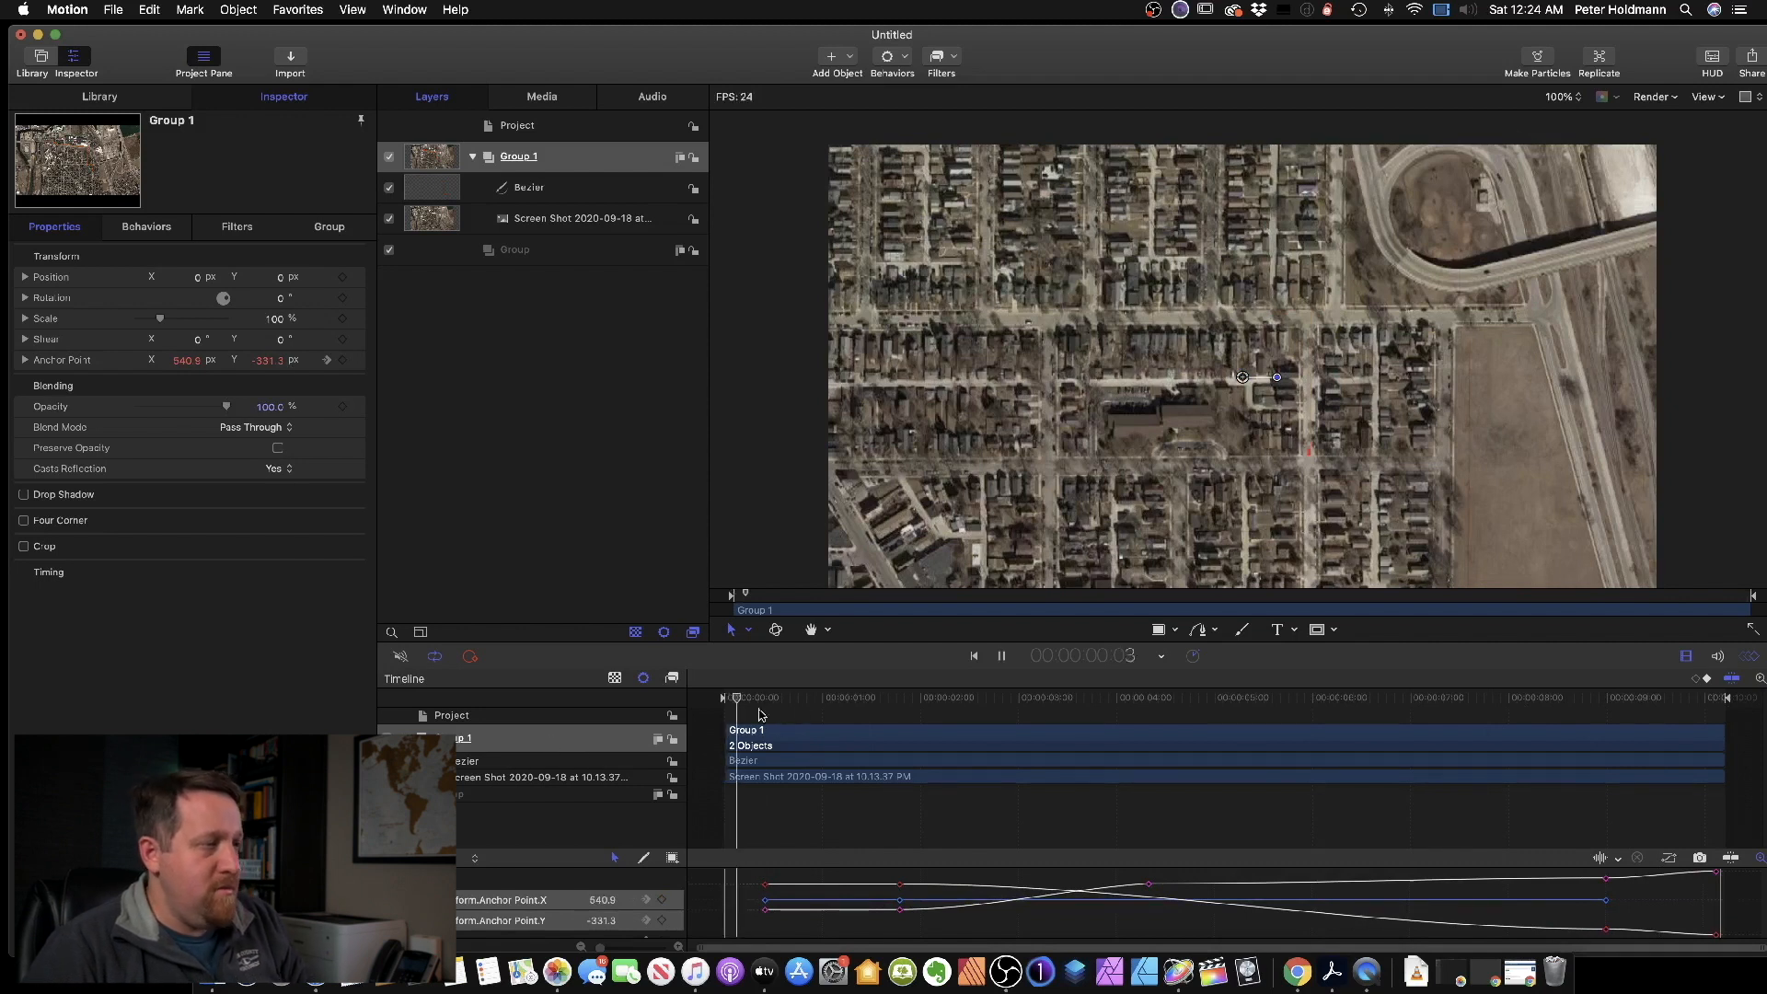